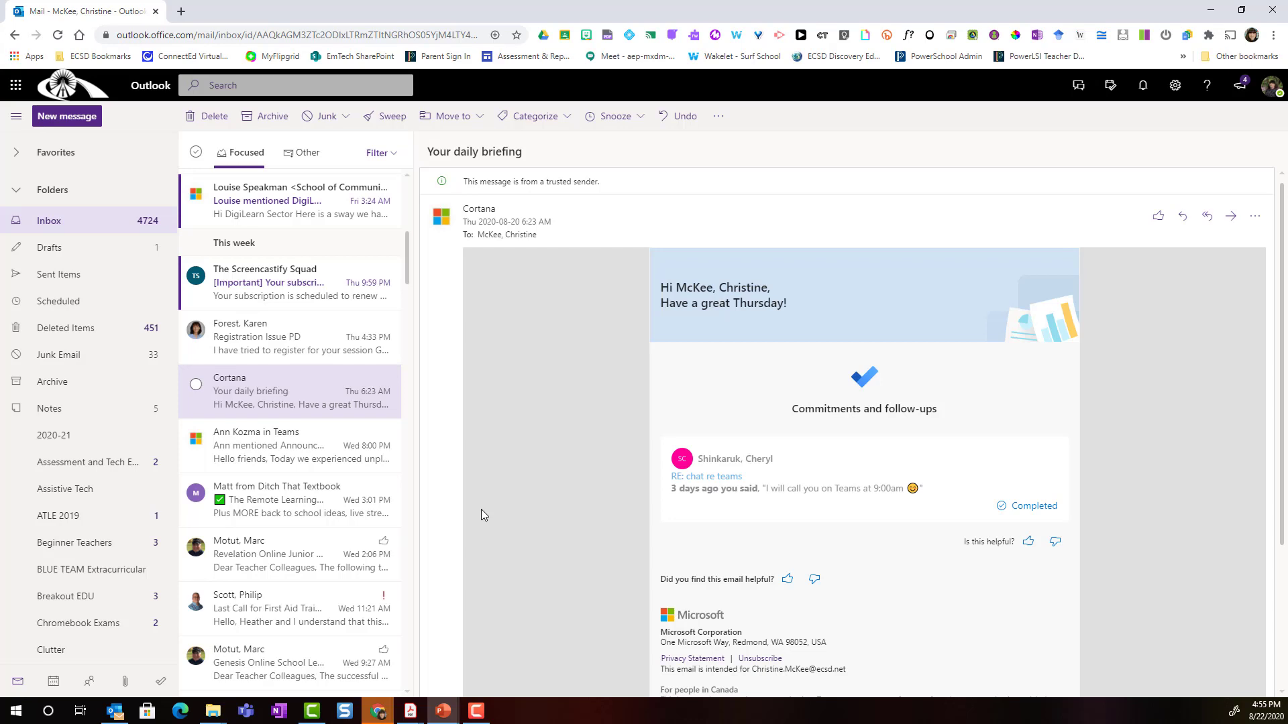
mouse_move(488, 357)
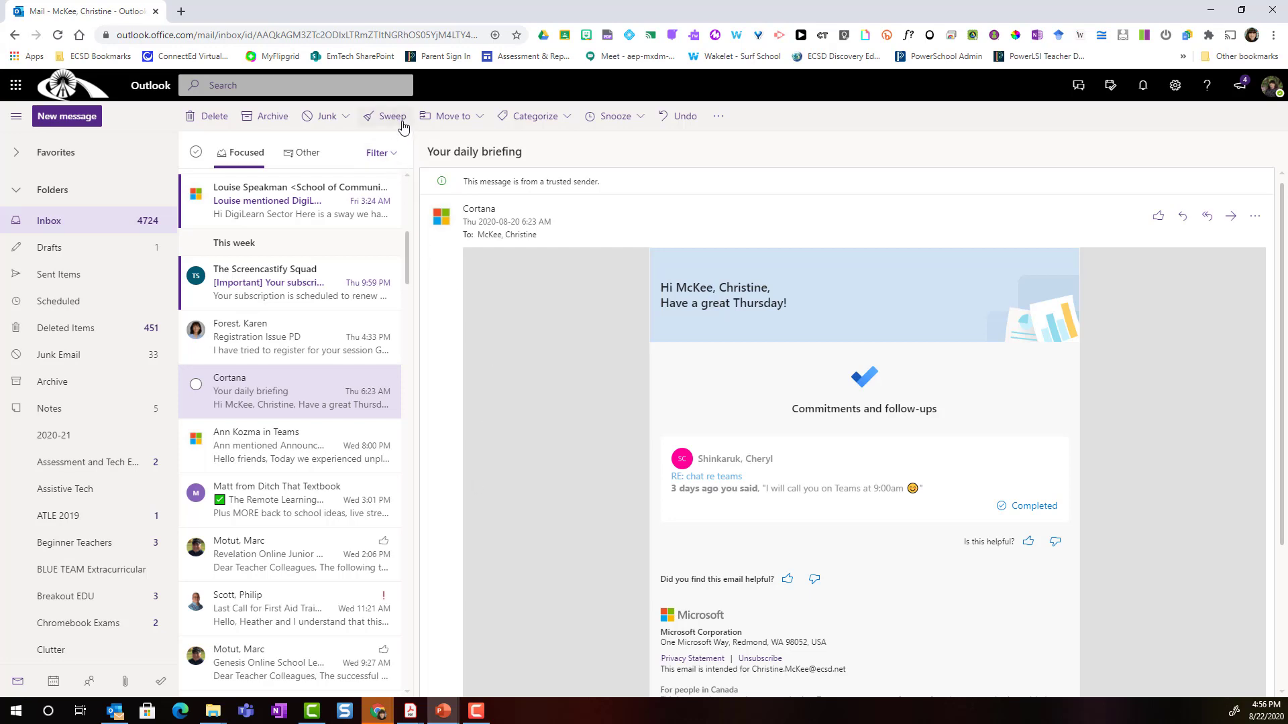
mouse_move(402, 132)
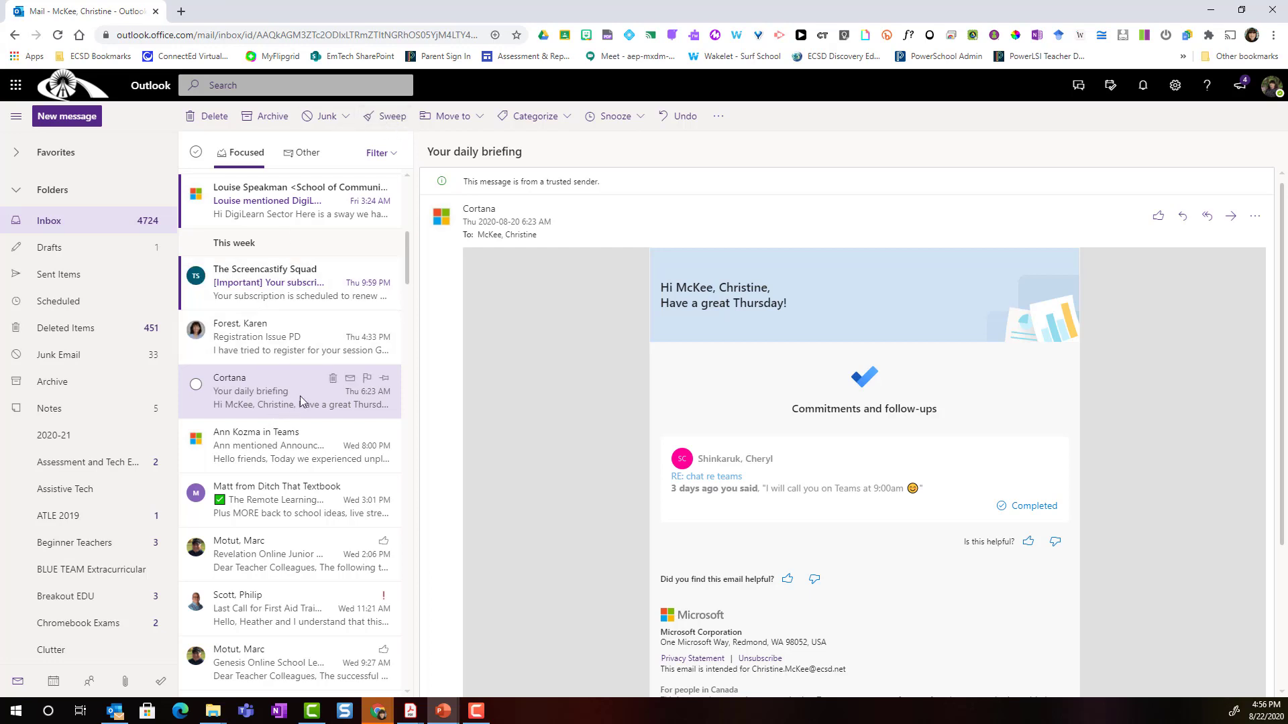
mouse_move(286, 400)
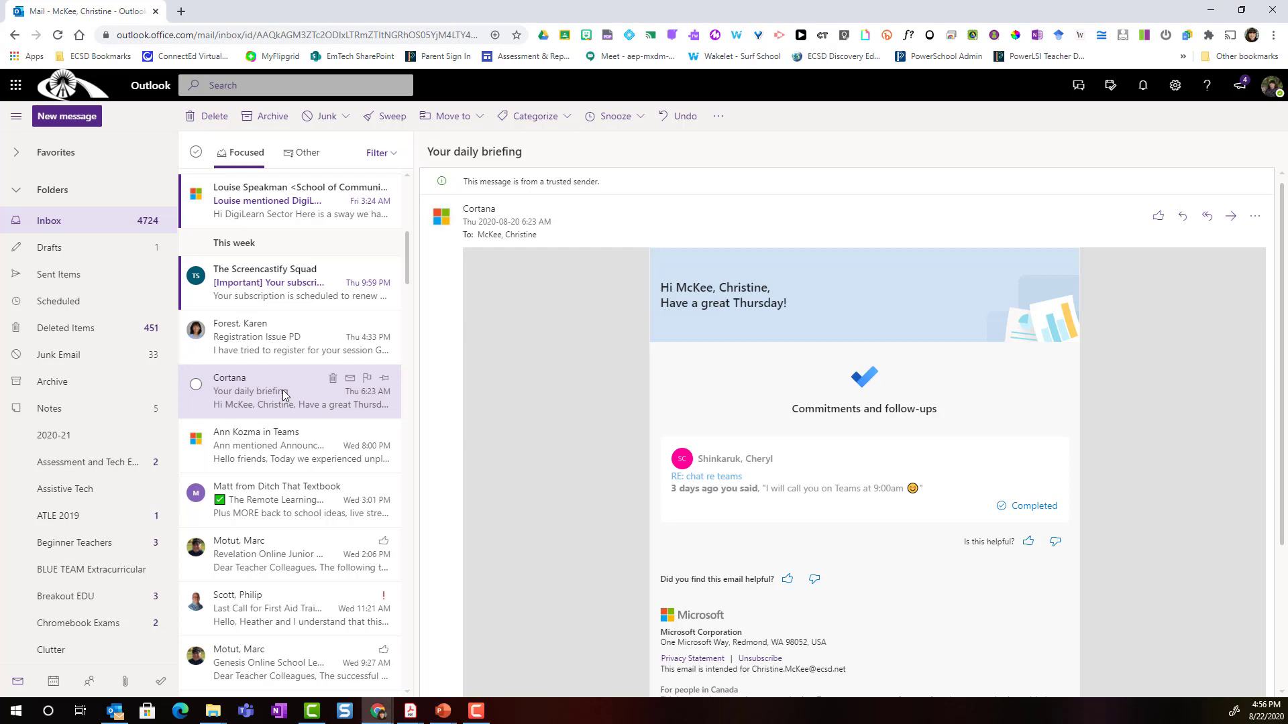
mouse_move(194, 389)
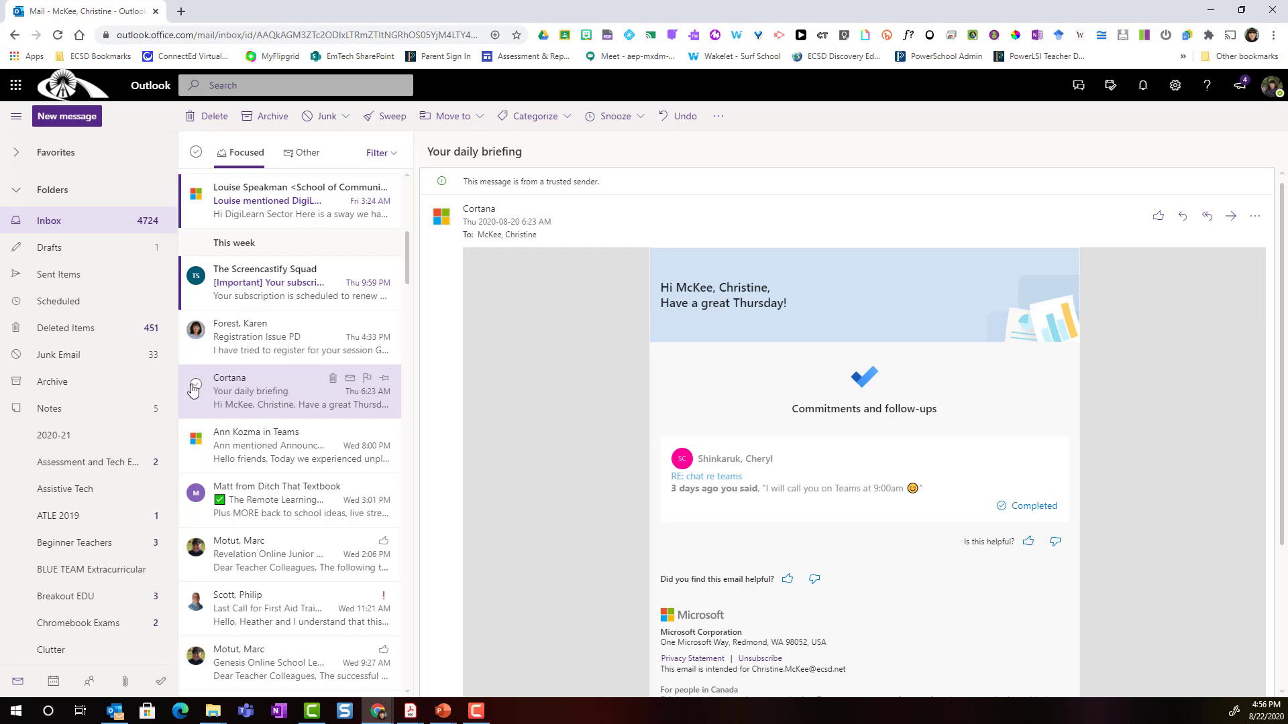
Select the Cortana daily briefing and bring up Sweep for messages from Cortana
left_click(196, 384)
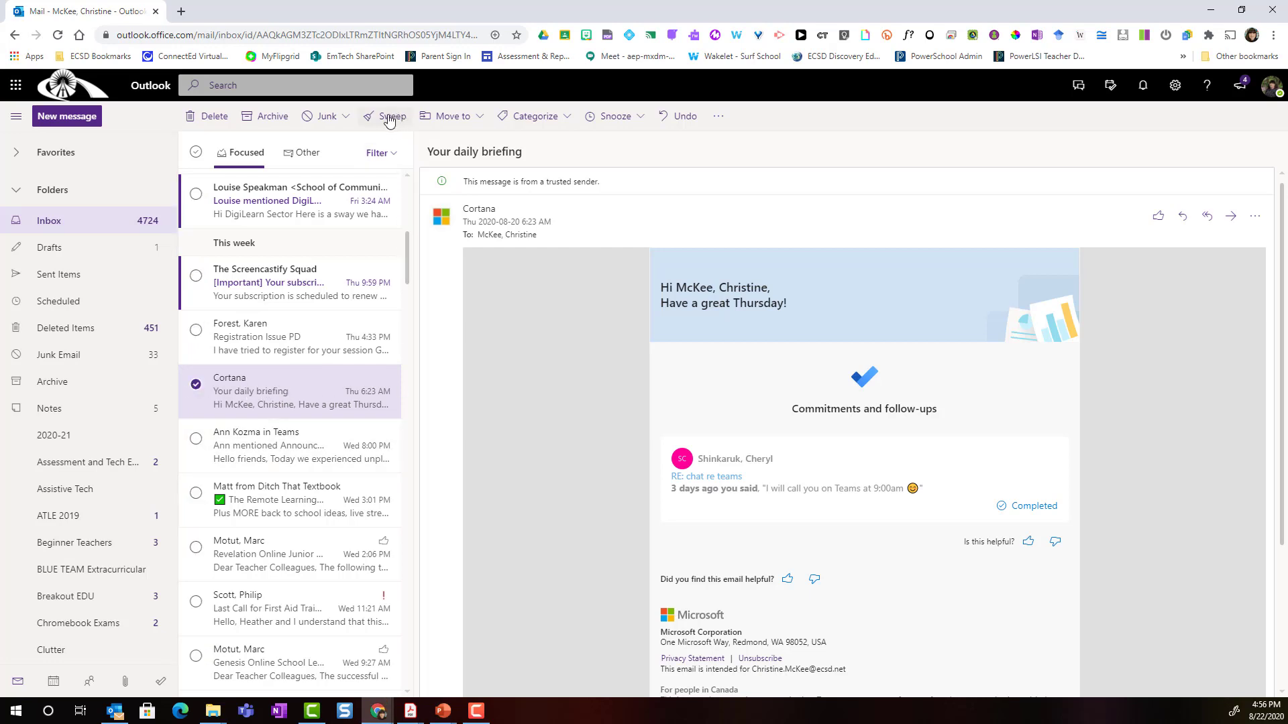
mouse_move(378, 122)
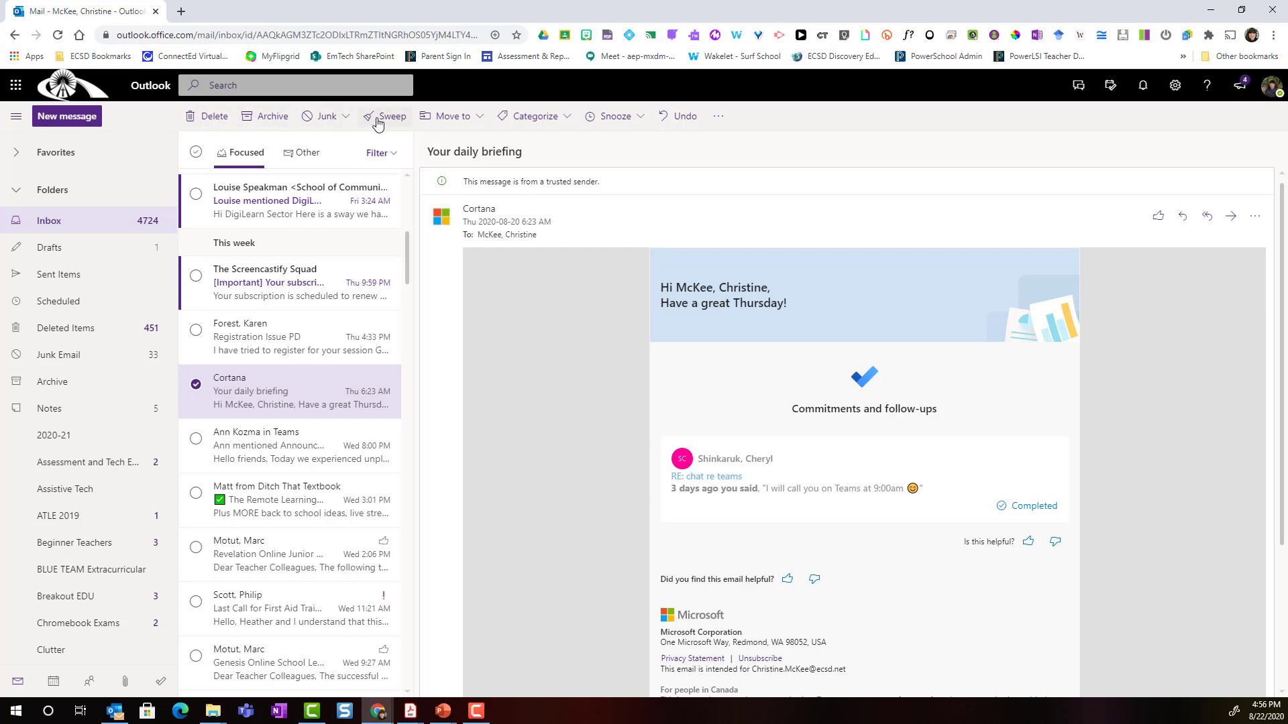
left_click(392, 115)
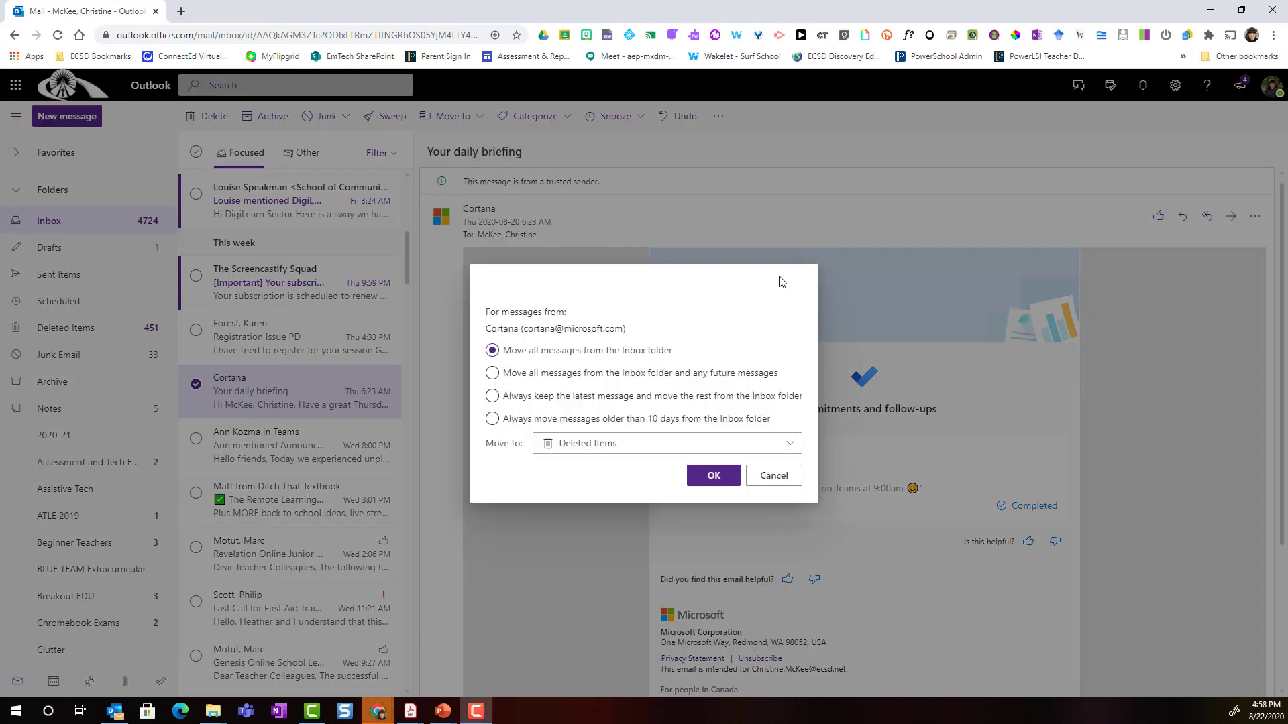
mouse_move(560, 274)
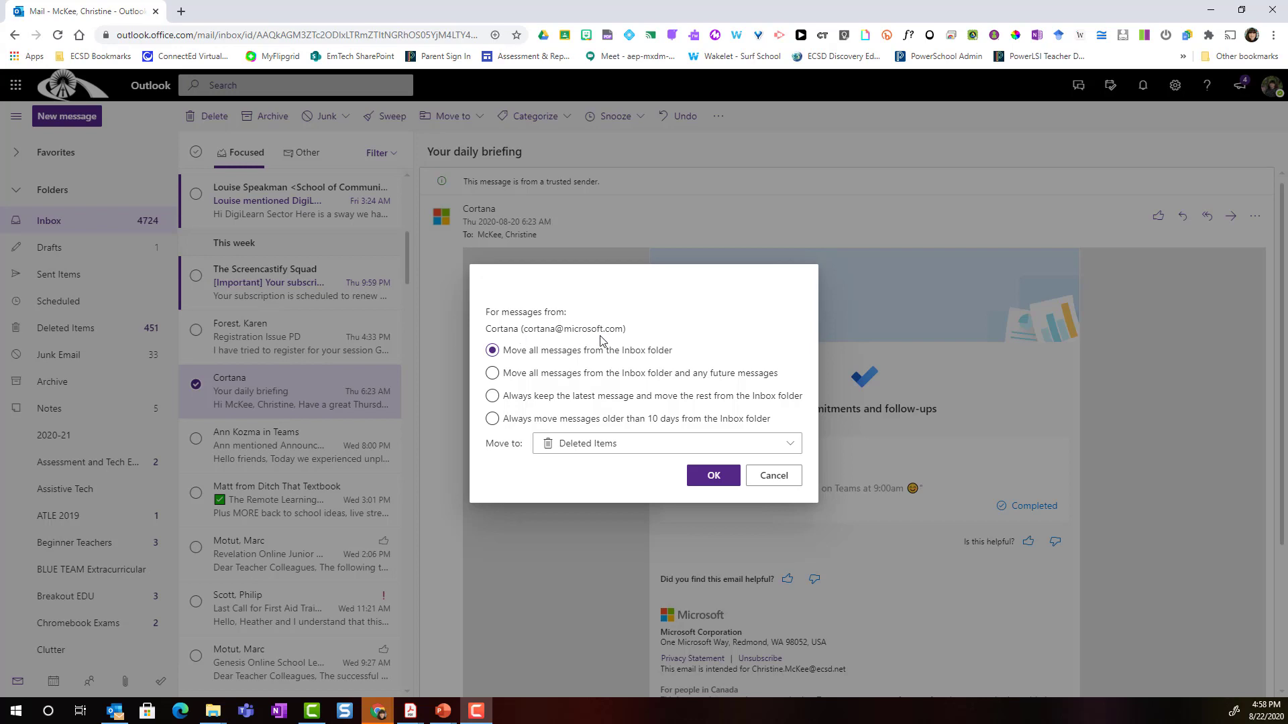
mouse_move(580, 365)
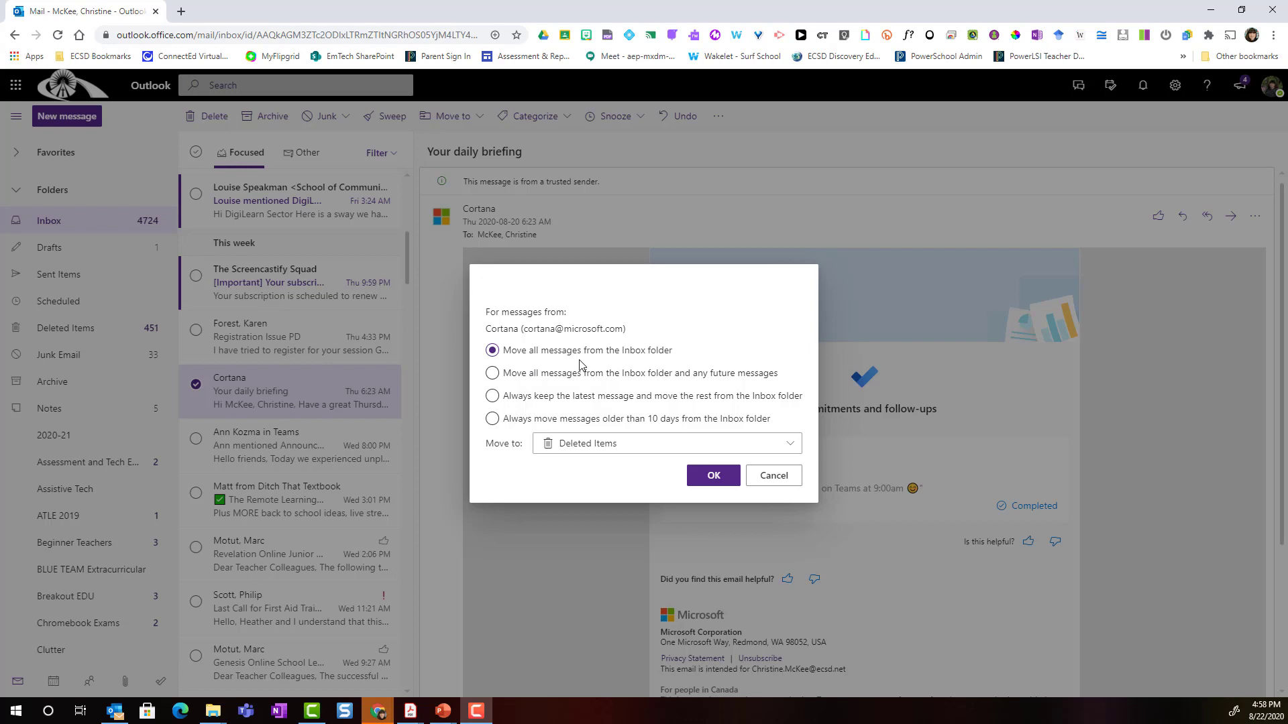
mouse_move(665, 362)
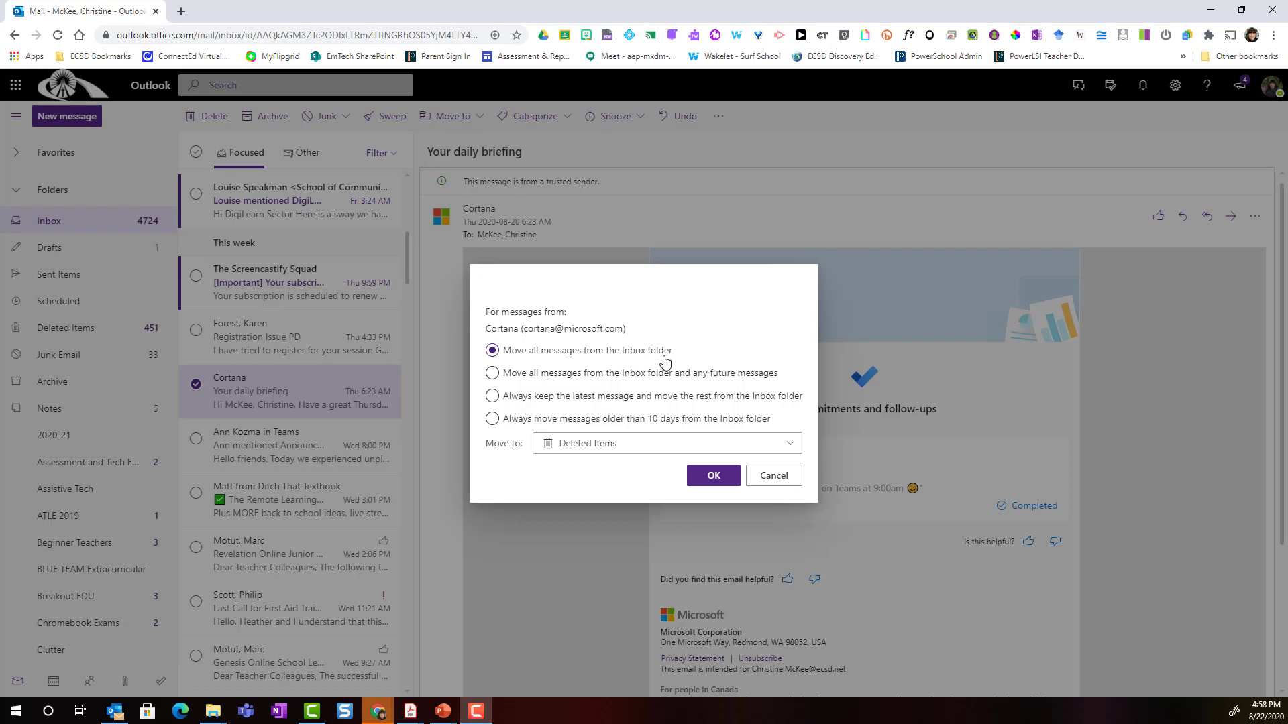
mouse_move(502, 448)
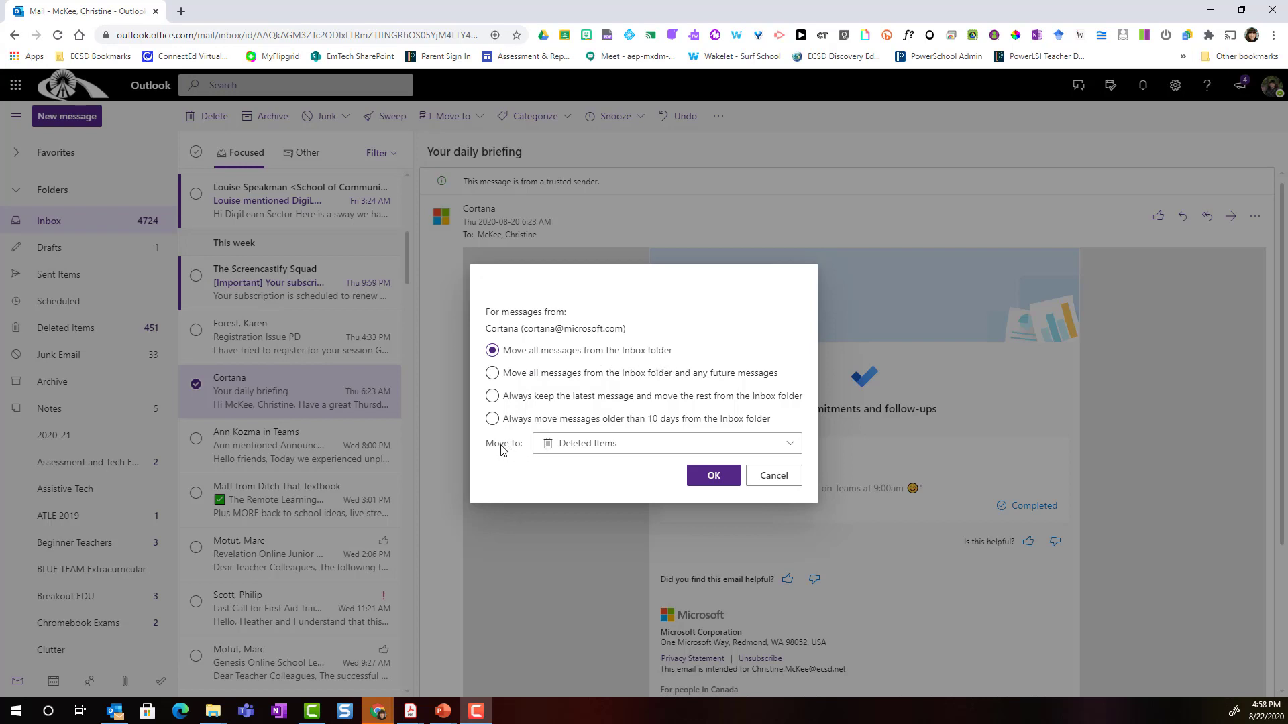
mouse_move(587, 453)
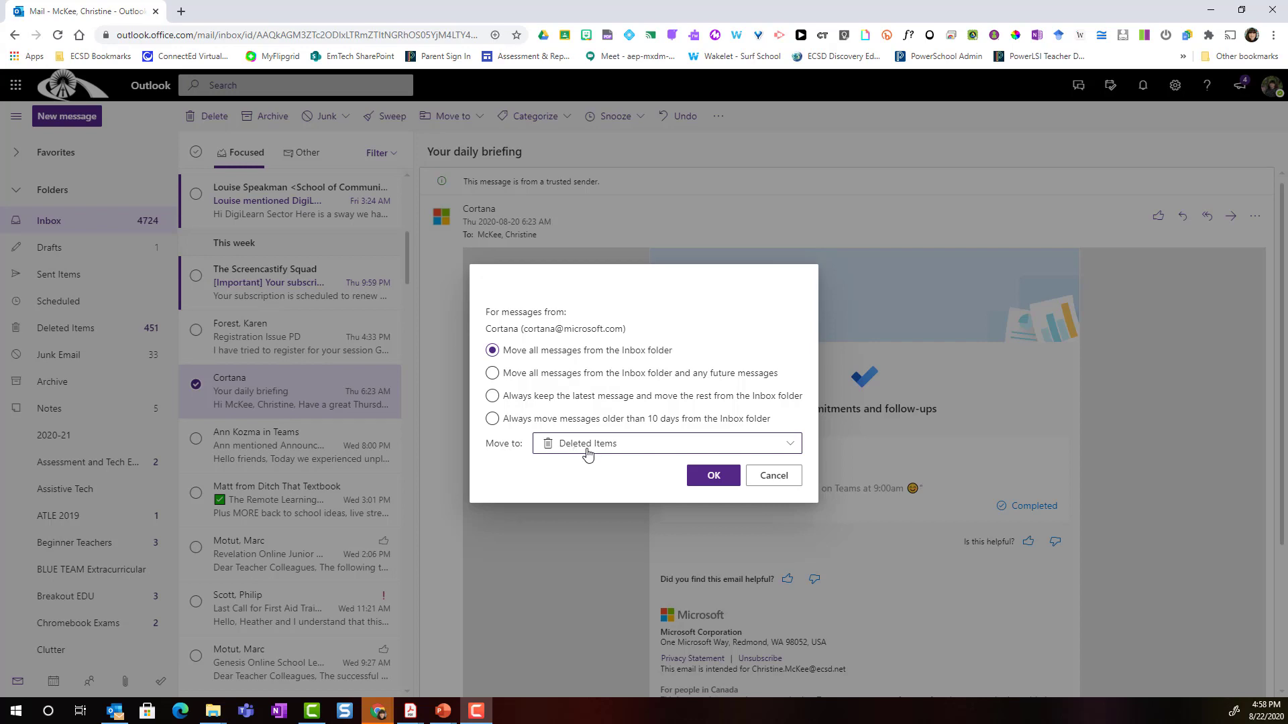
mouse_move(637, 448)
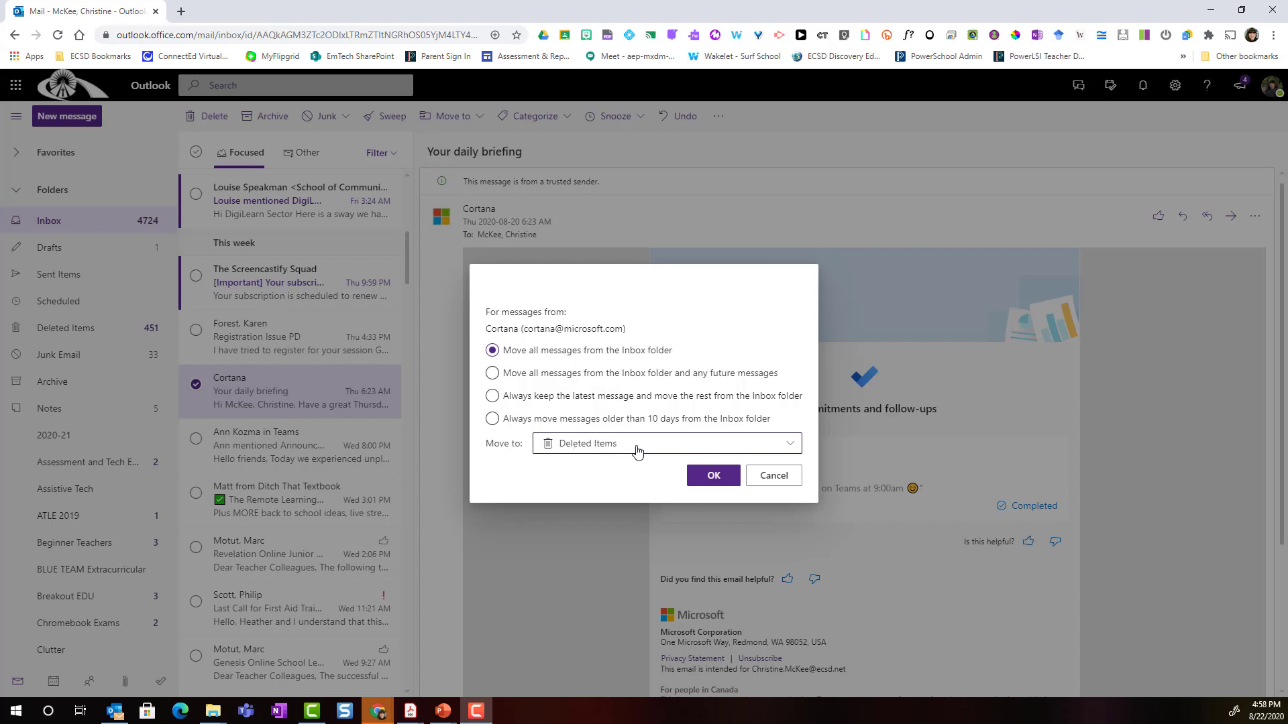
left_click(665, 442)
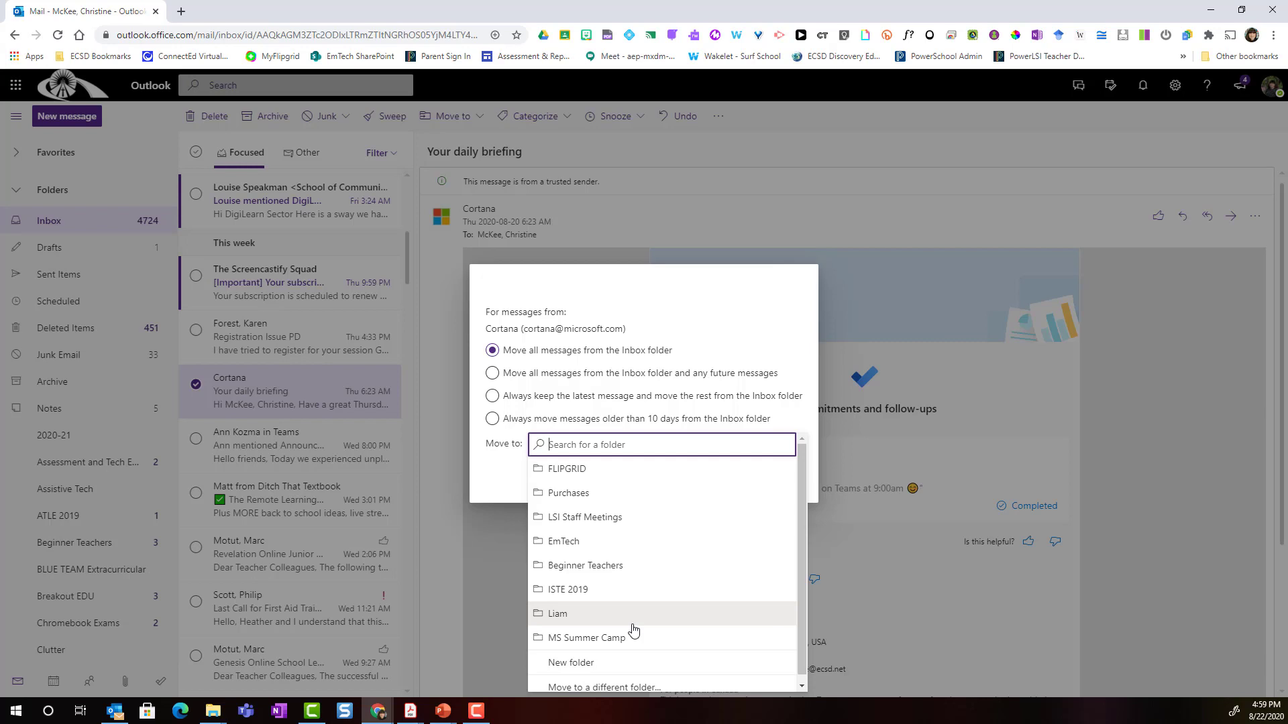
mouse_move(599, 668)
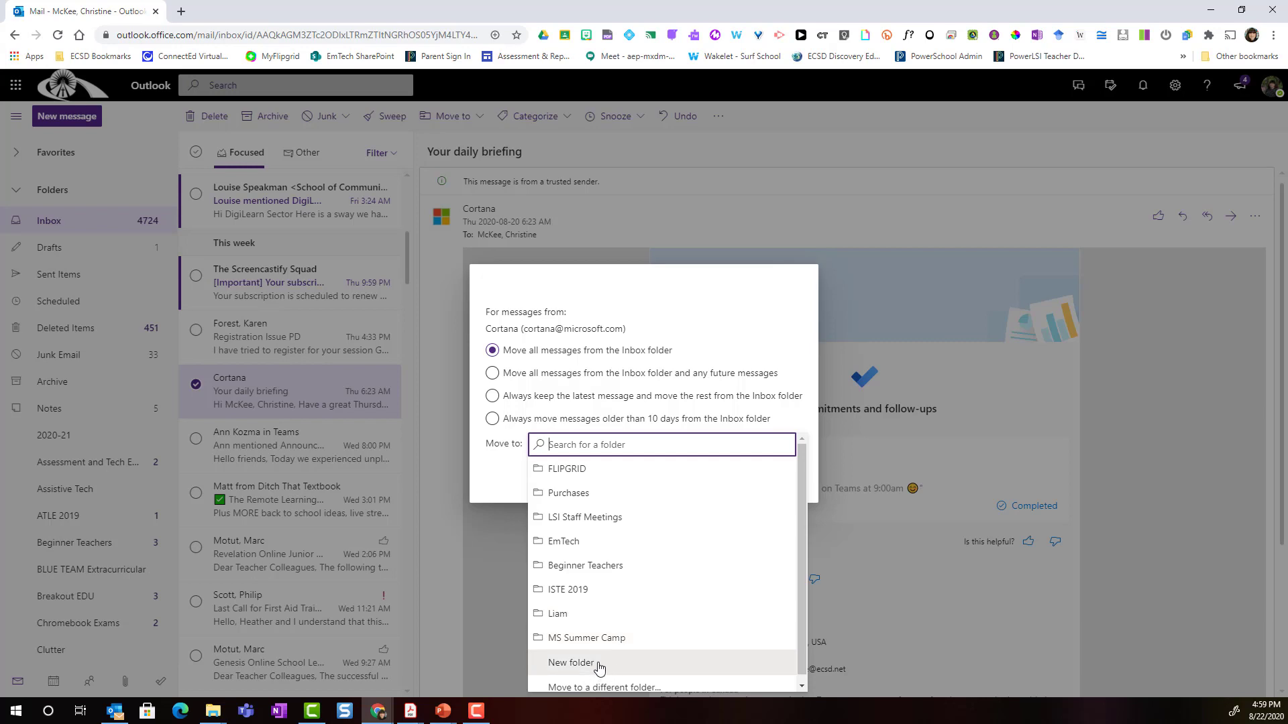
mouse_move(612, 666)
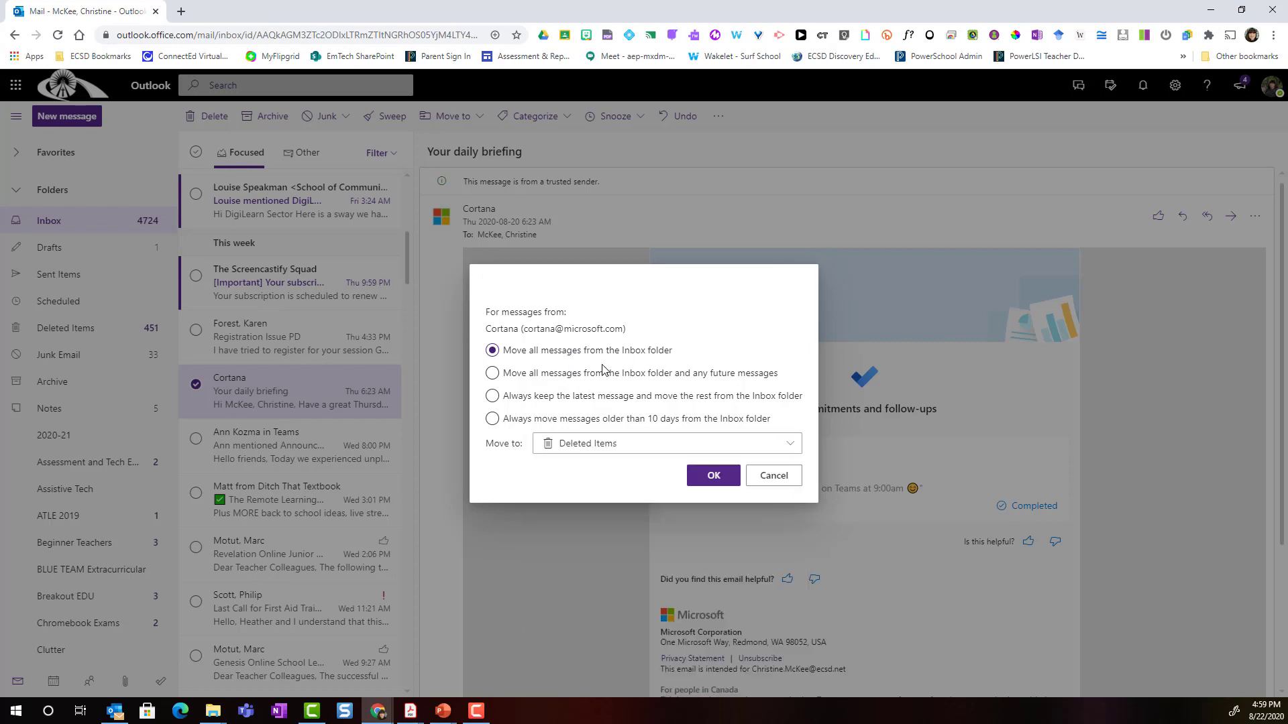
Try the sweep choices — keep latest, then older than 10 days to Deleted Items — settling on keep latest
left_click(490, 373)
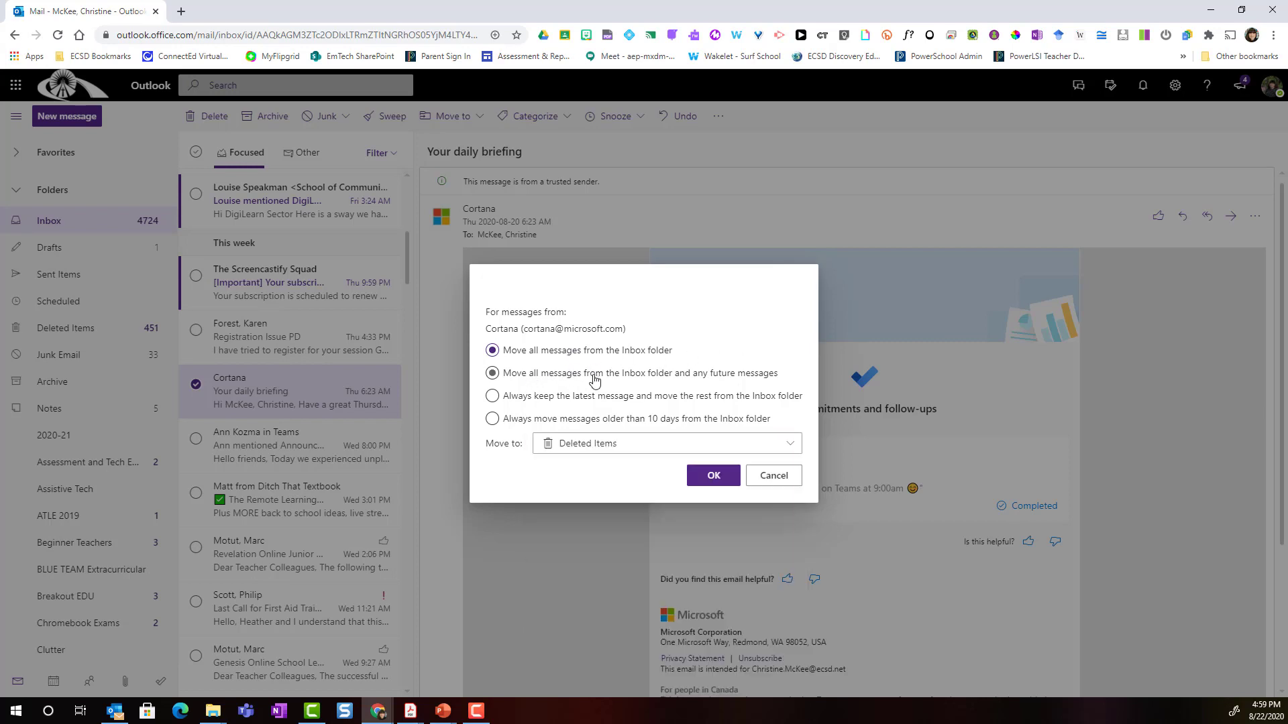
mouse_move(691, 378)
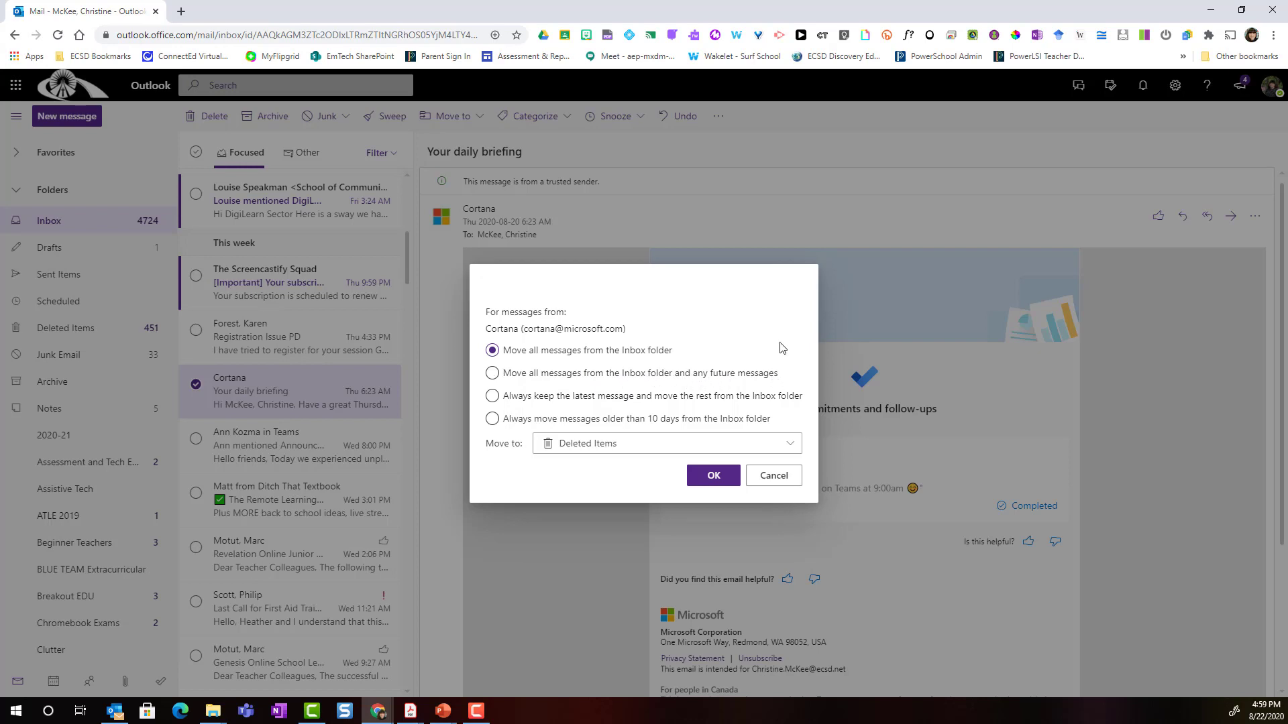
mouse_move(794, 435)
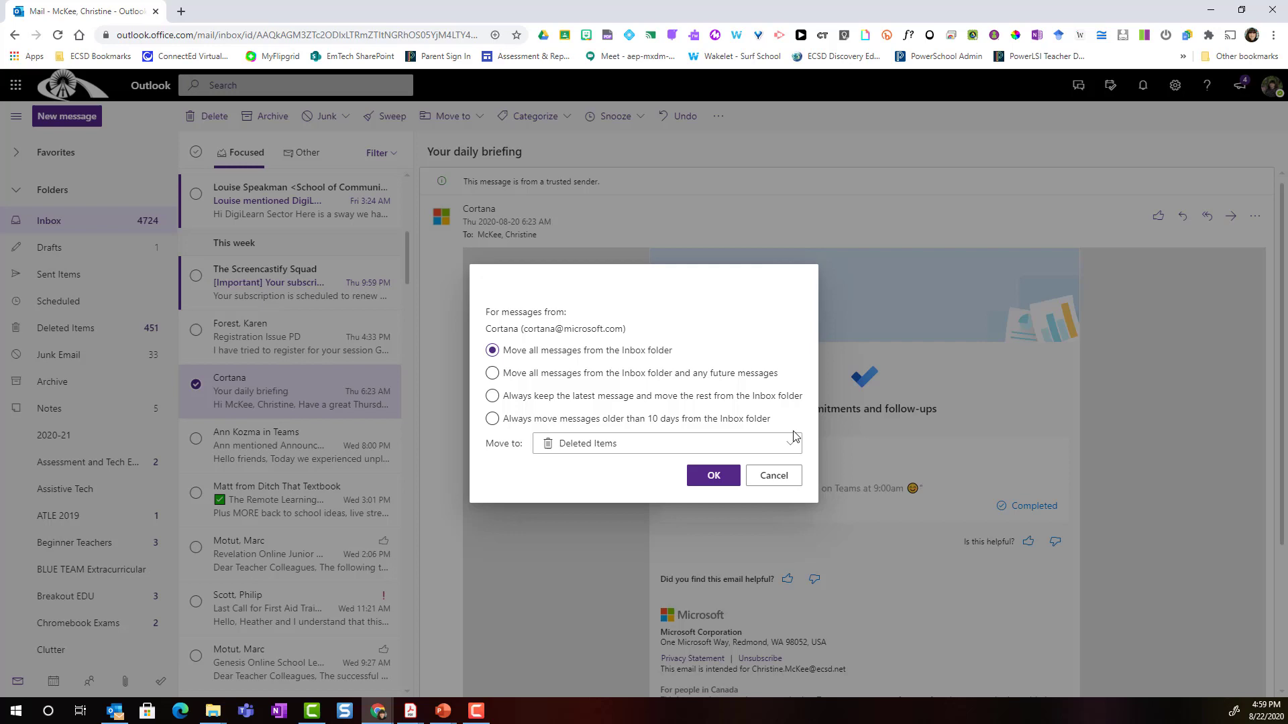
mouse_move(792, 446)
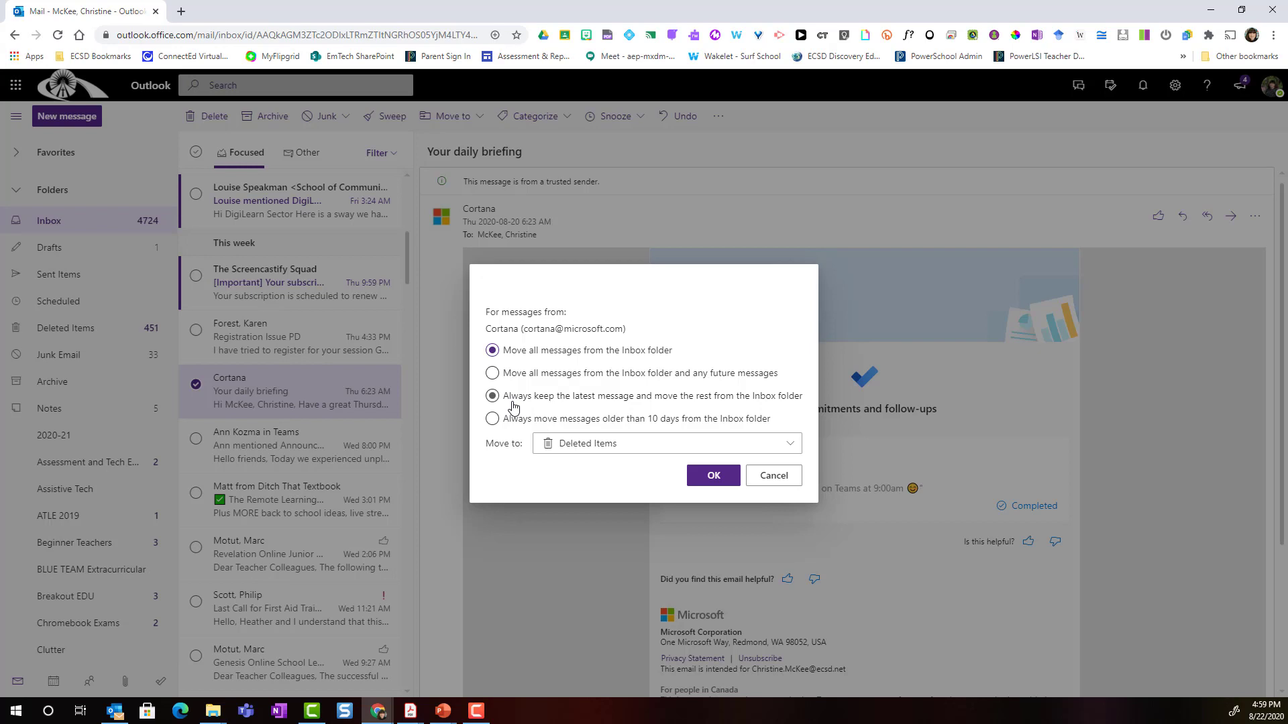
left_click(491, 396)
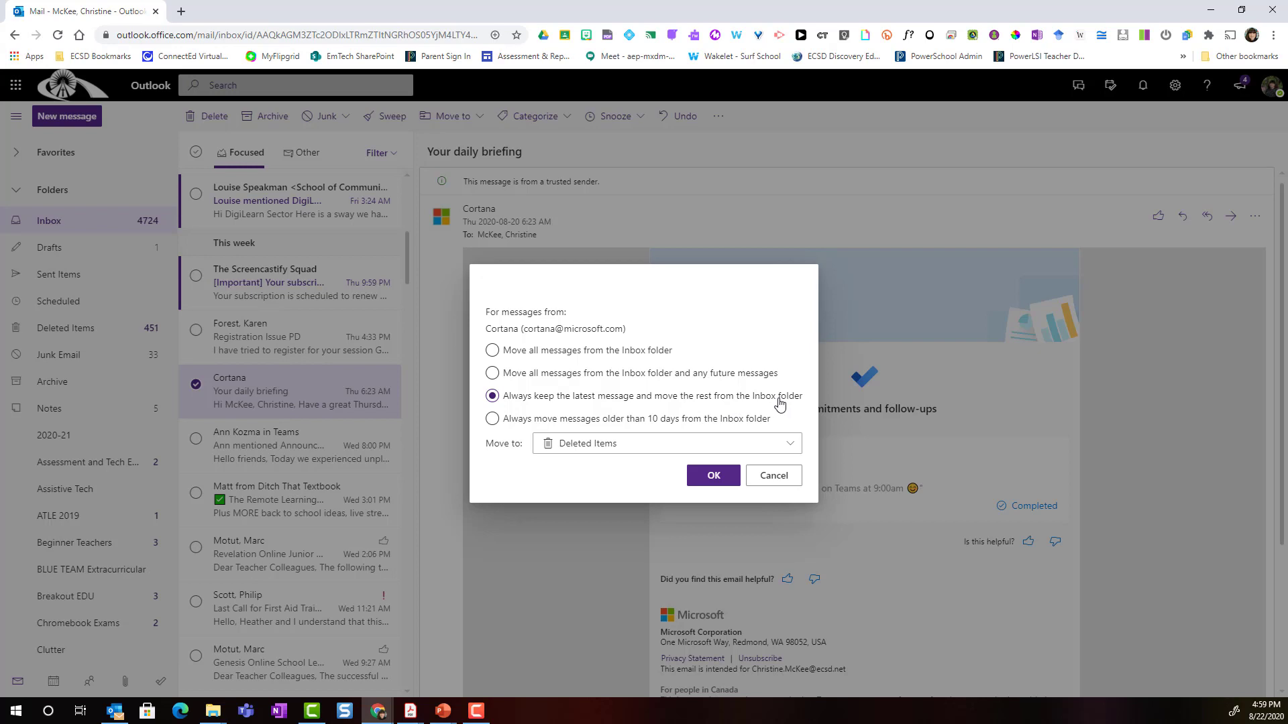
left_click(490, 418)
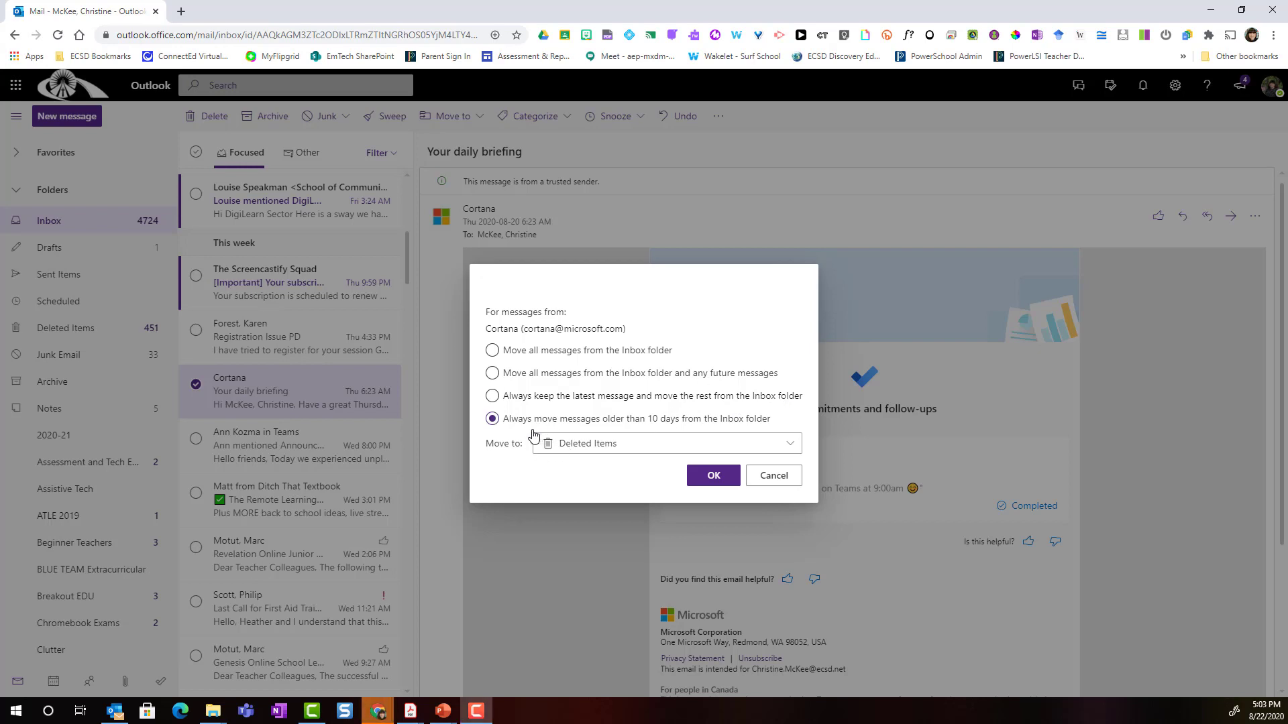
mouse_move(529, 432)
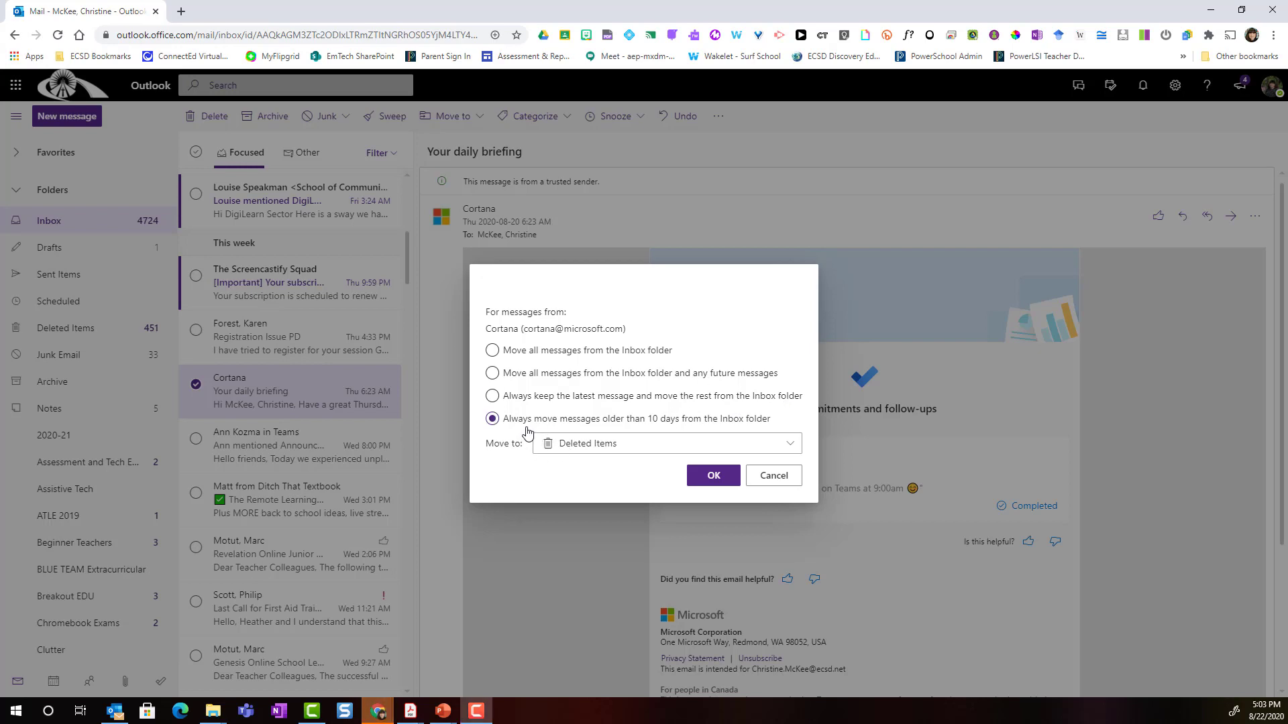
mouse_move(618, 430)
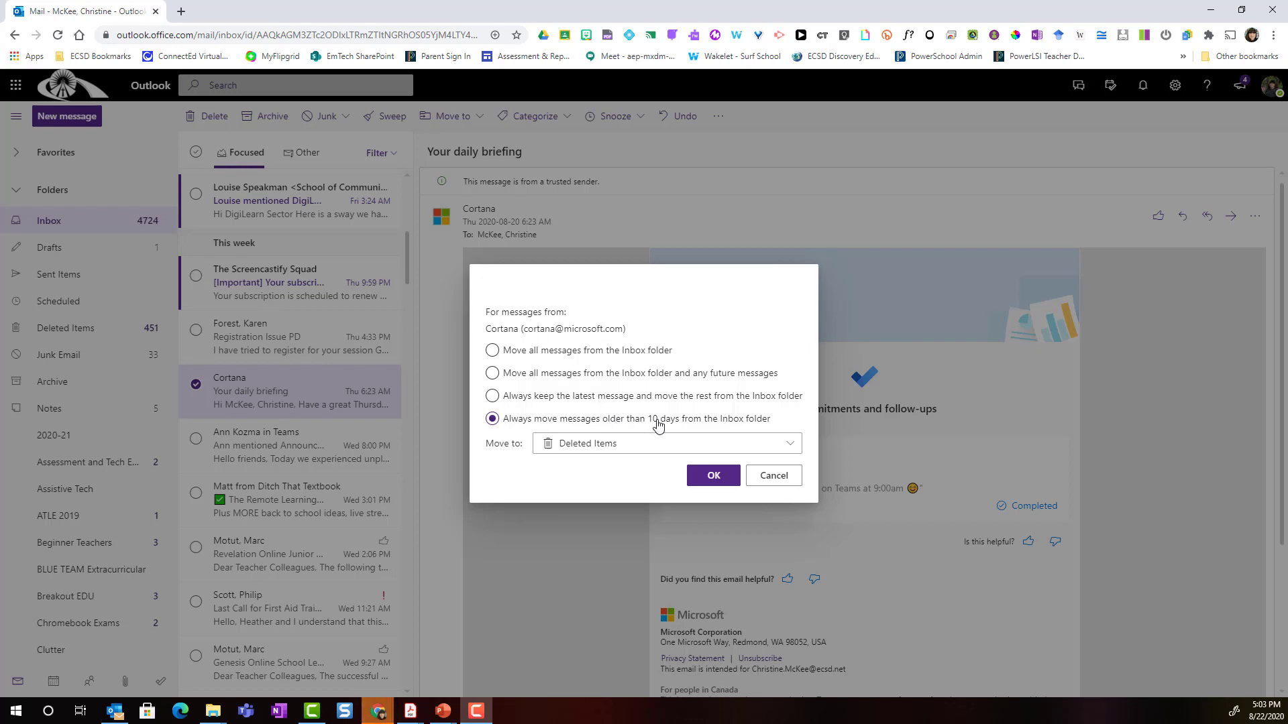
mouse_move(747, 422)
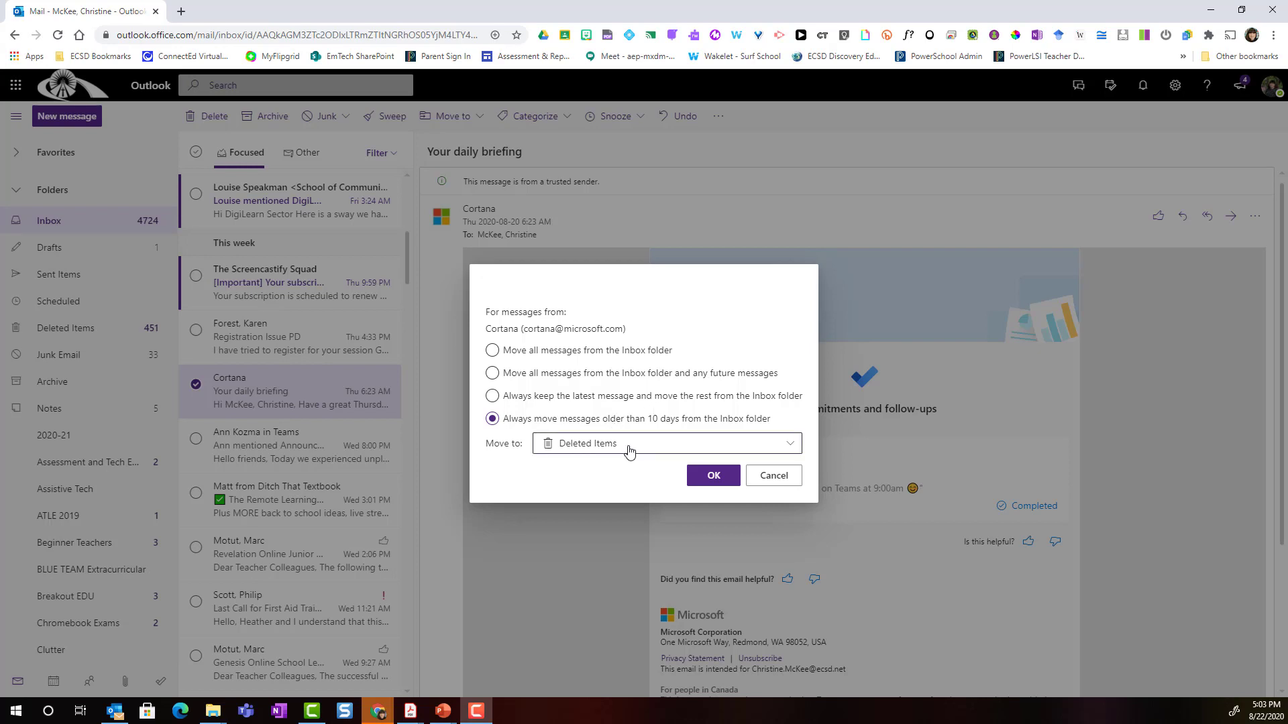
left_click(666, 442)
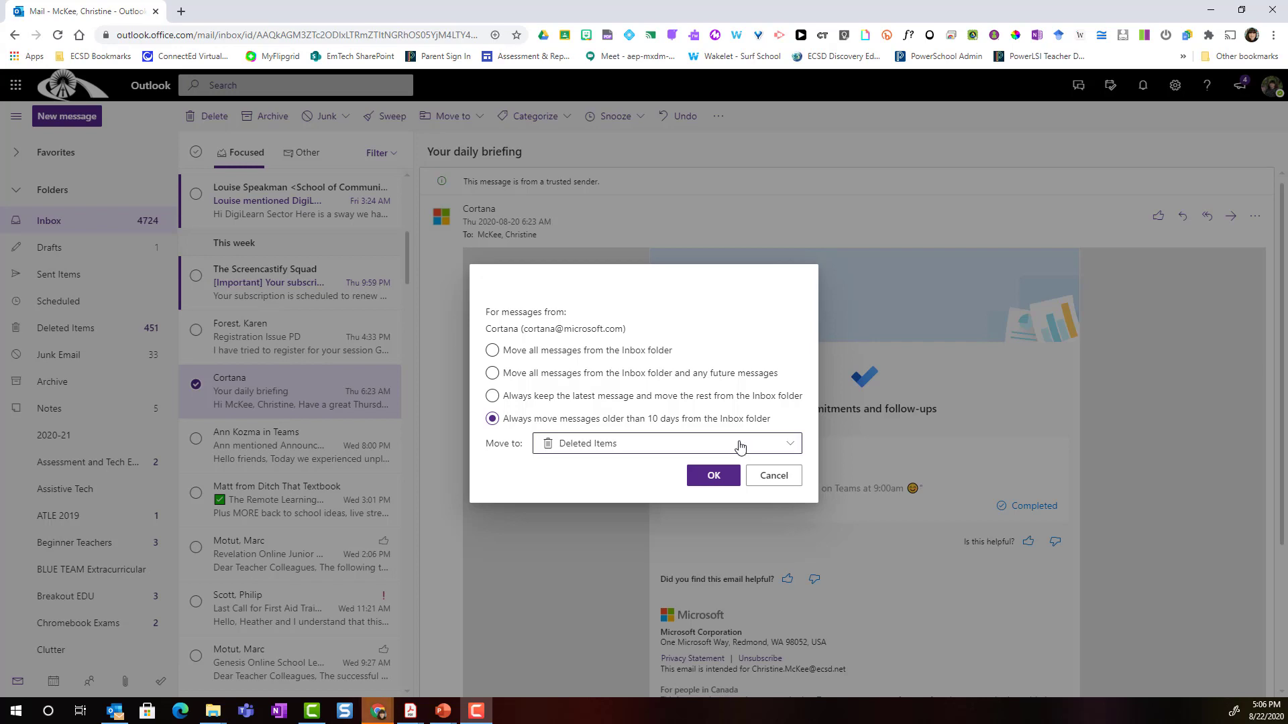
left_click(491, 396)
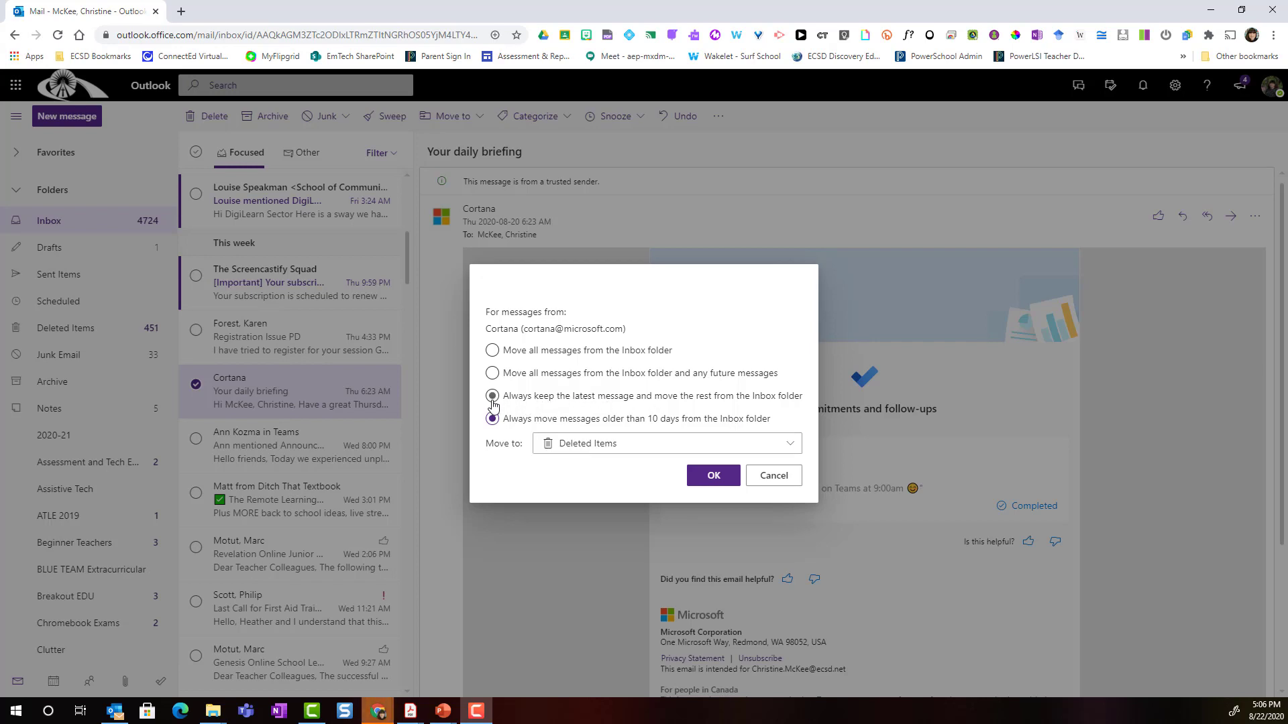
Apply the sweep keeping only the latest Cortana message, rest to Deleted Items
left_click(491, 396)
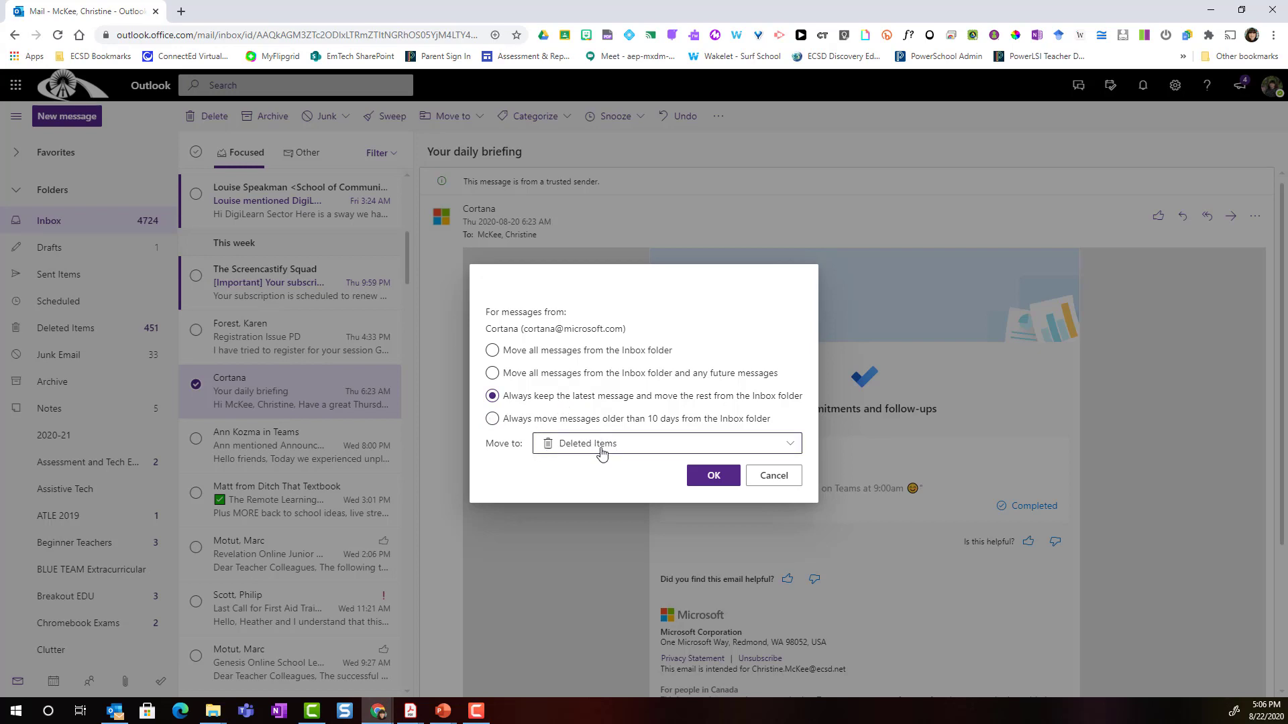
mouse_move(627, 450)
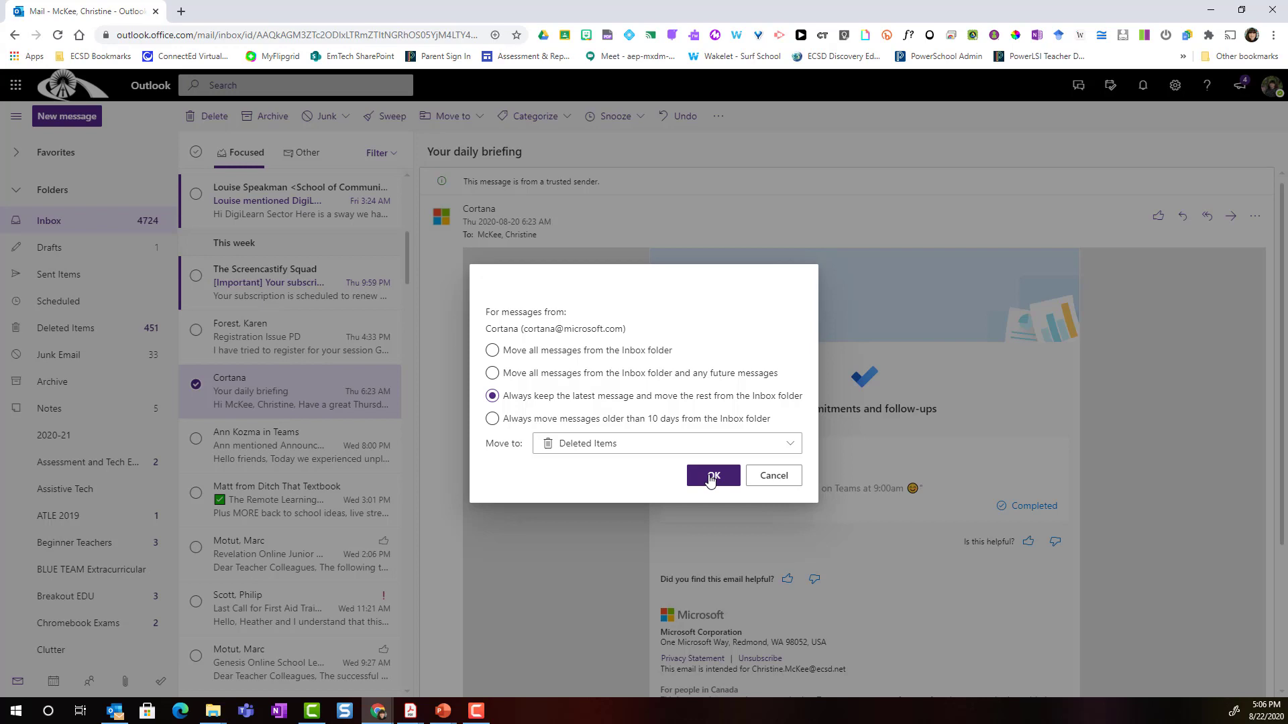
left_click(713, 474)
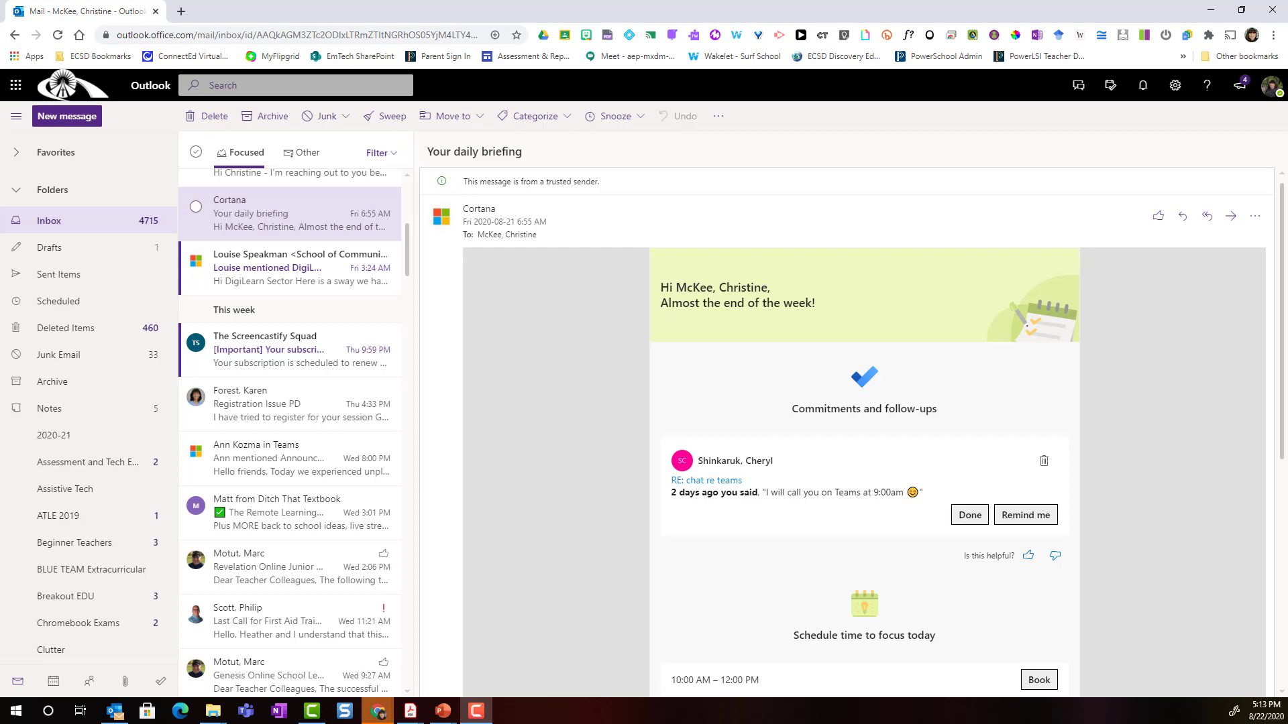
mouse_move(1175, 85)
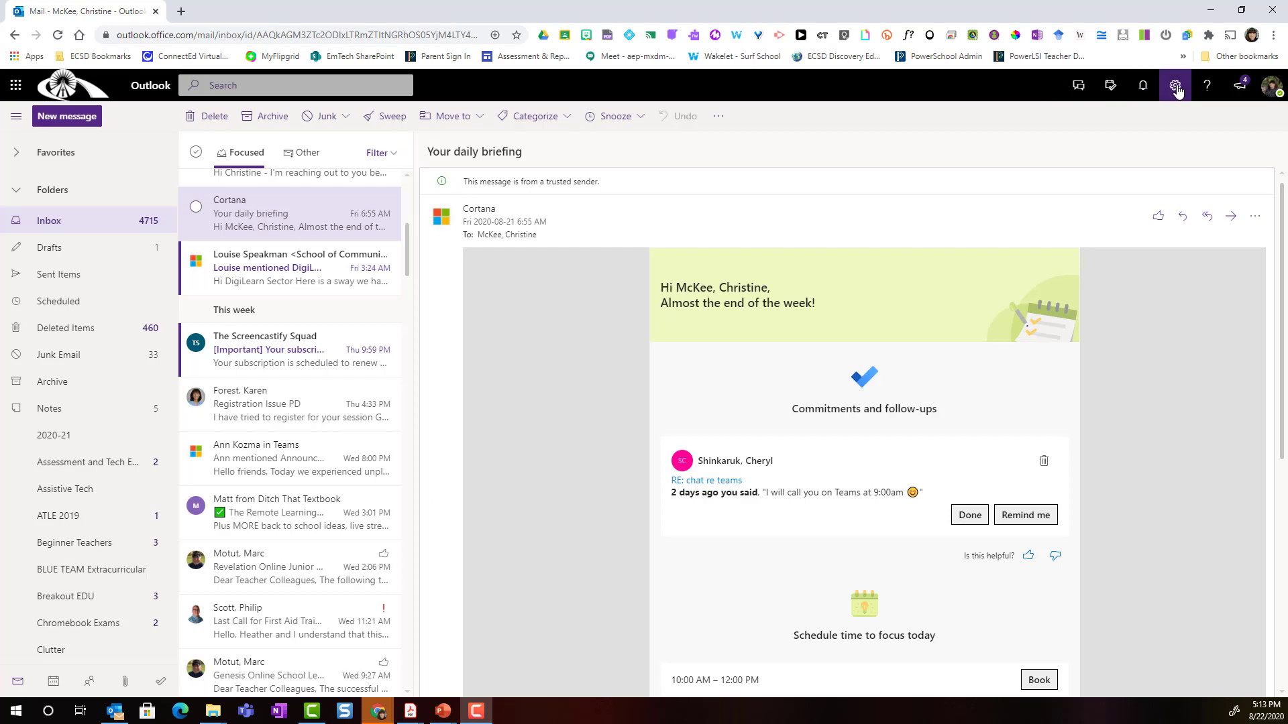
Show the quick Settings pane from the gear icon and scroll through its options
left_click(1175, 85)
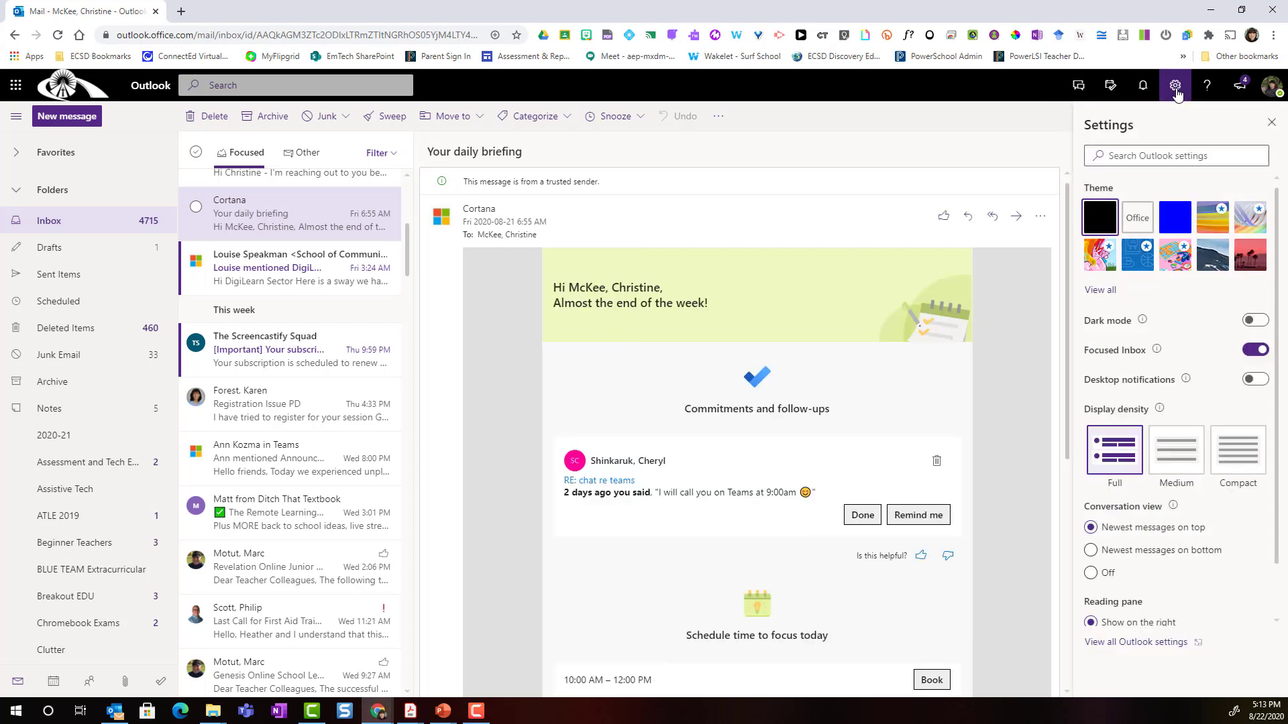
scroll("down", 3)
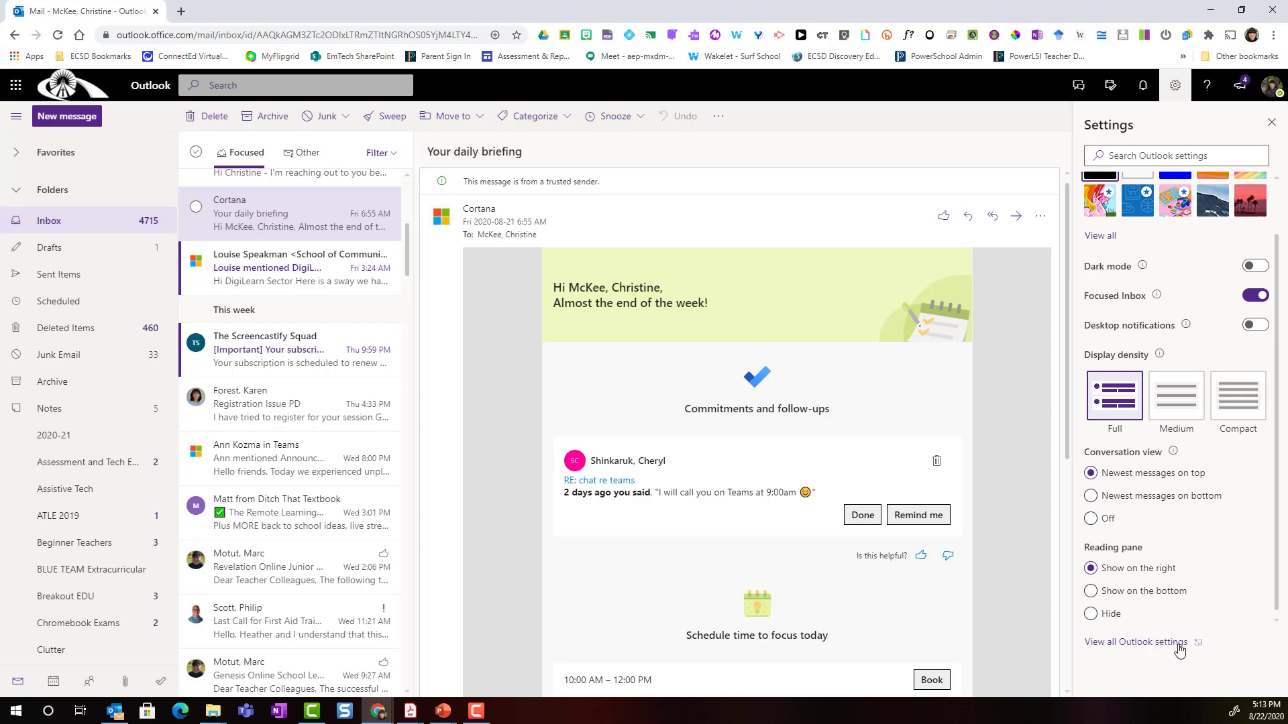
mouse_move(1148, 648)
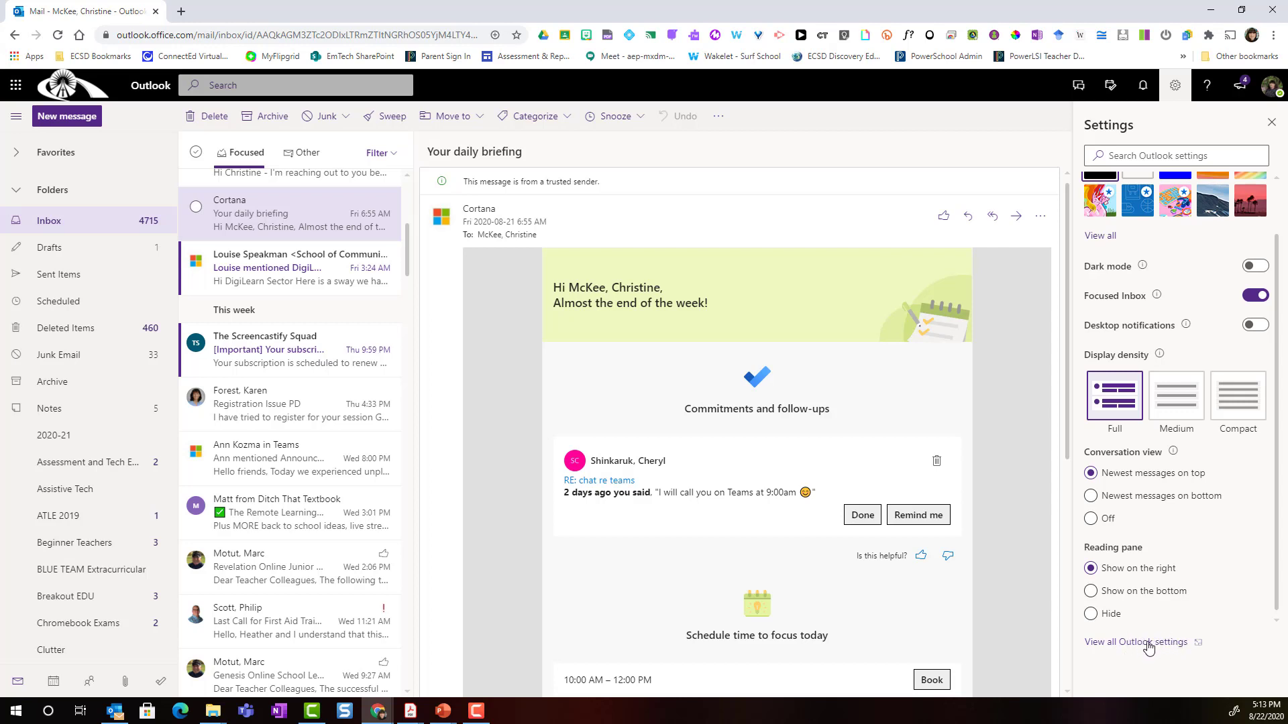
mouse_move(1121, 648)
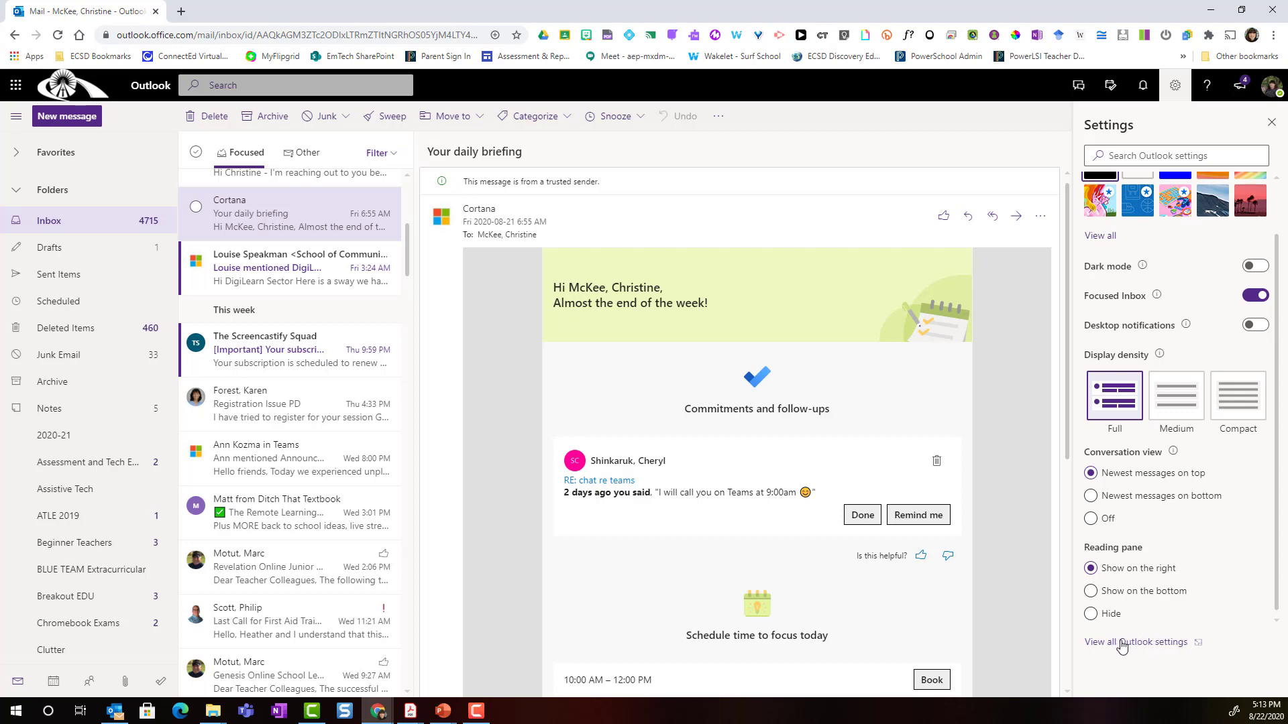
Go to full Outlook settings and list the Mail Sweep rules, including the Cortana rule
left_click(1134, 641)
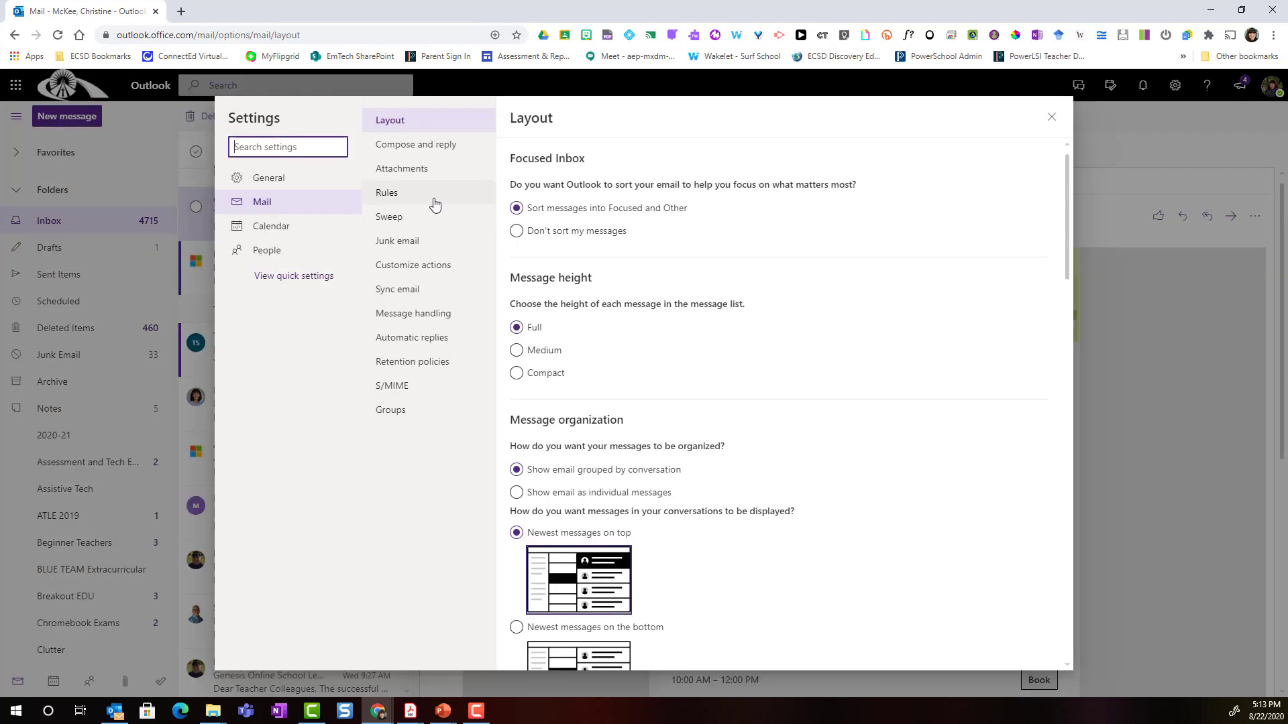
mouse_move(386, 216)
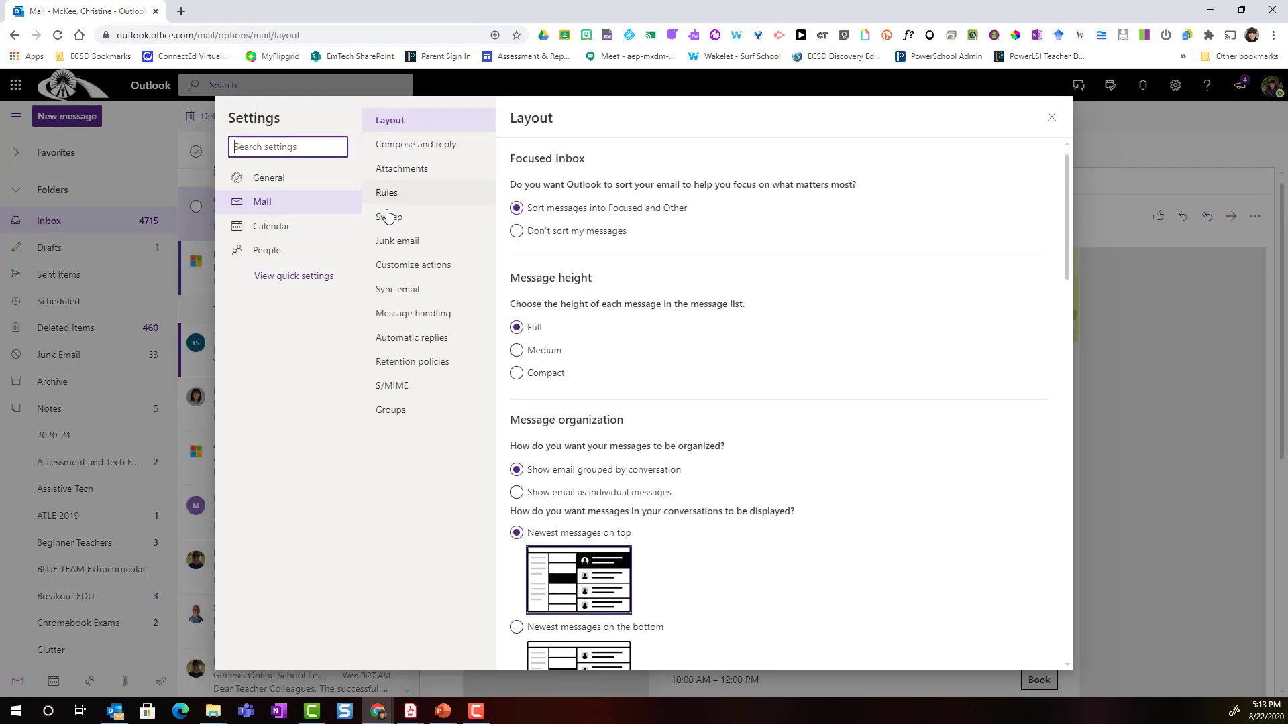
left_click(389, 218)
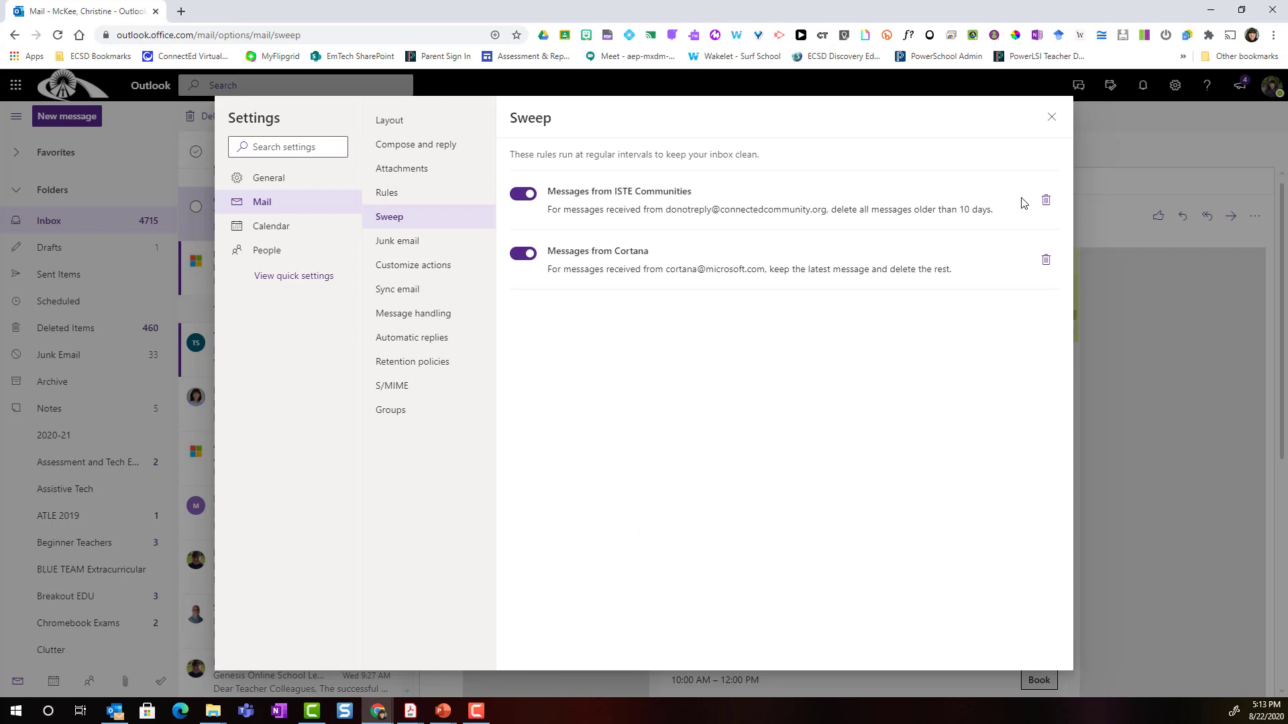
mouse_move(1046, 261)
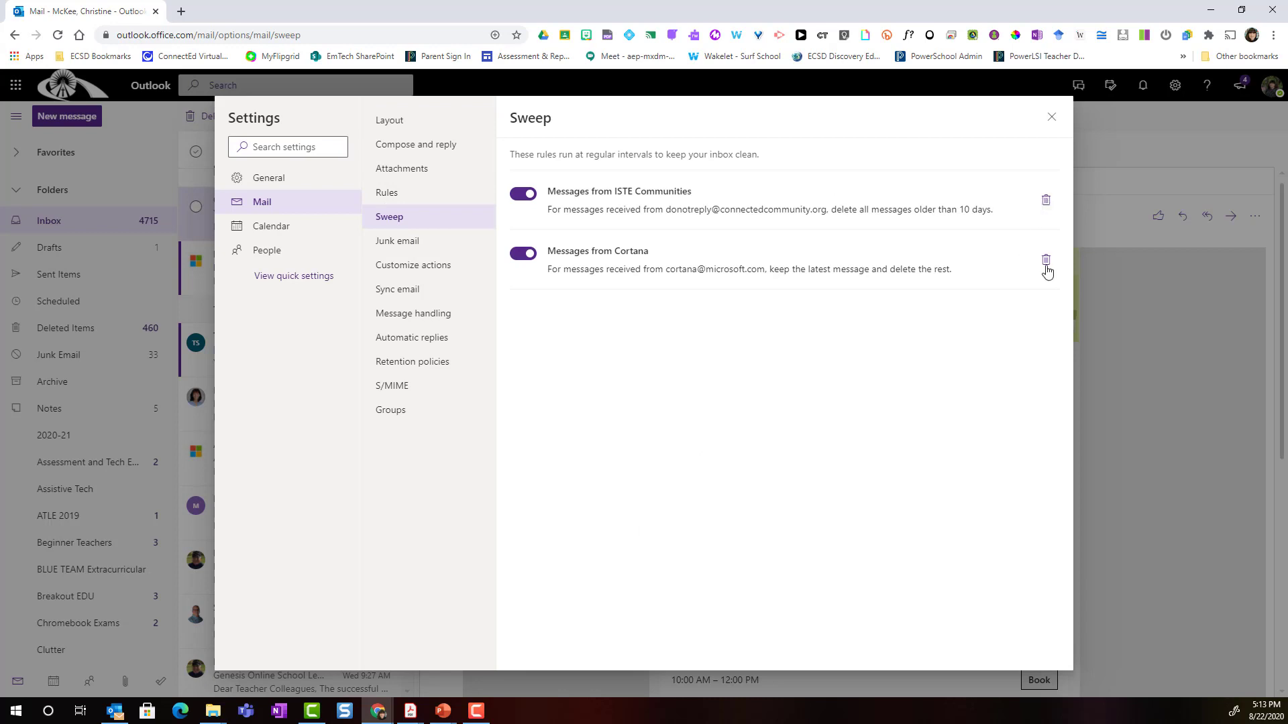
mouse_move(905, 357)
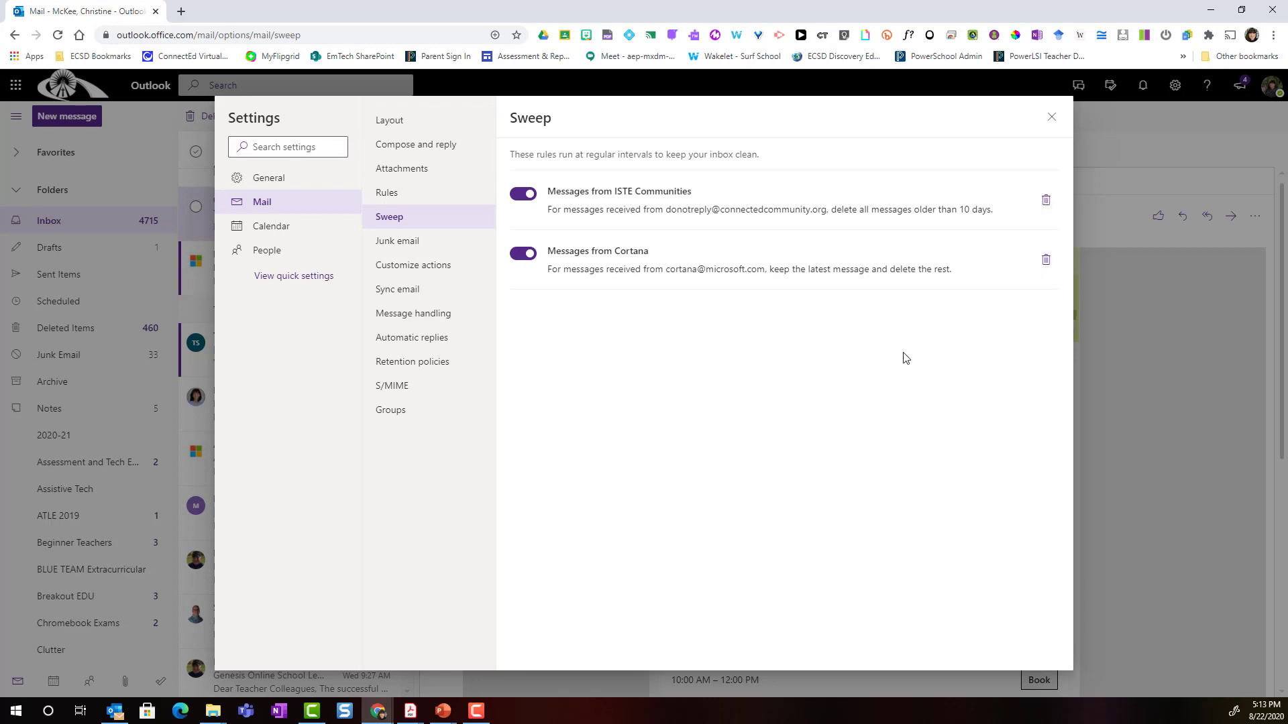